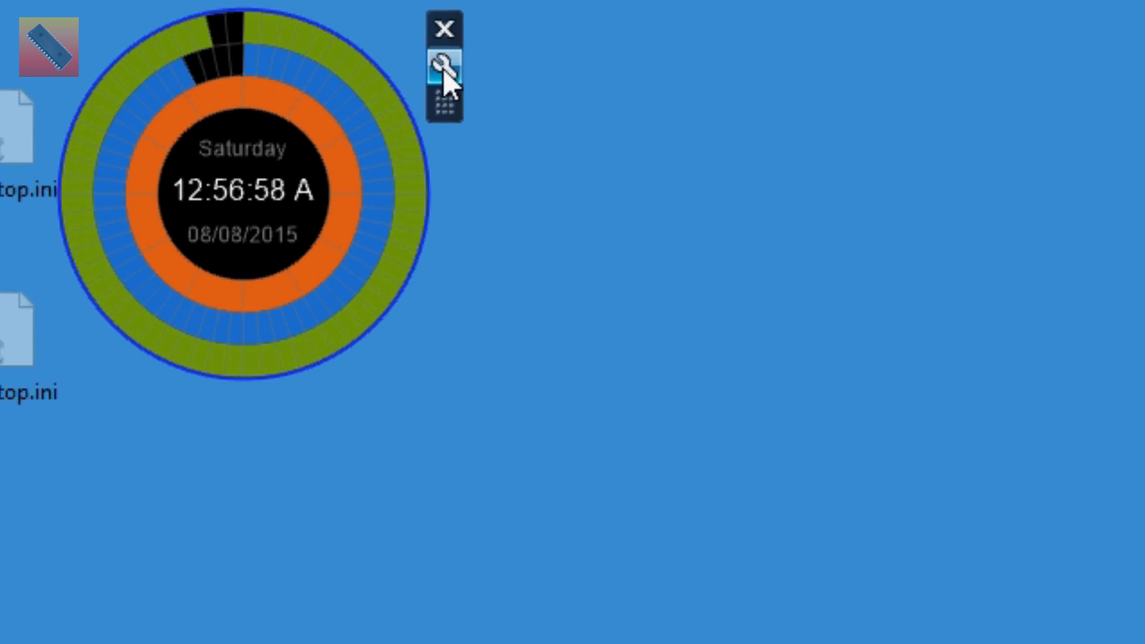
Review the clock's options and close them without changes.
left_click(444, 69)
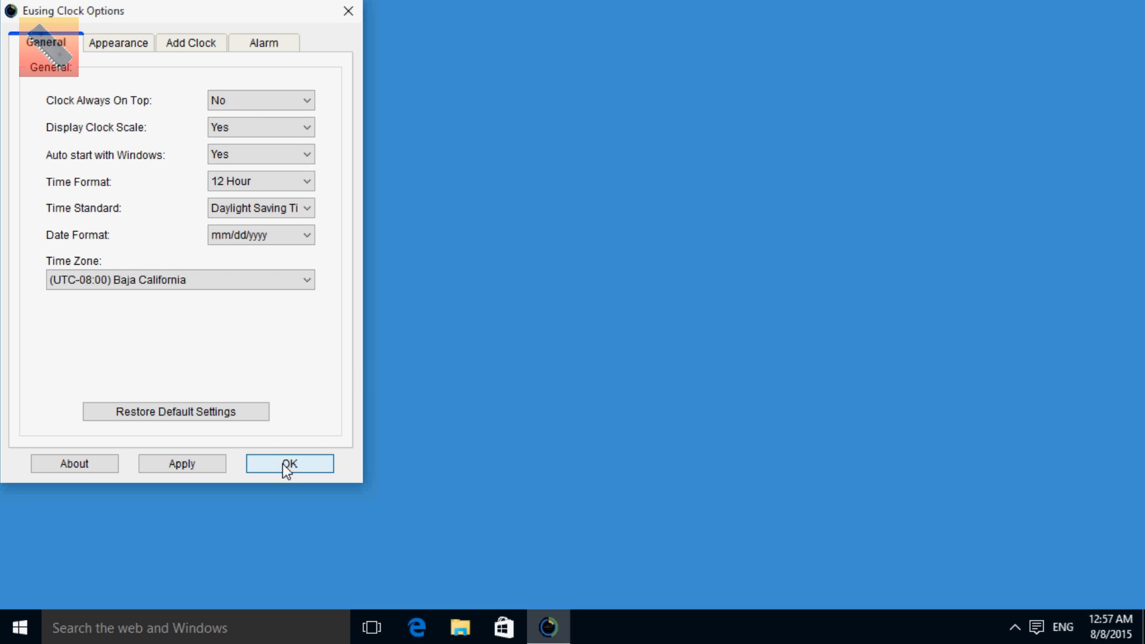
left_click(288, 463)
type("shell:startup")
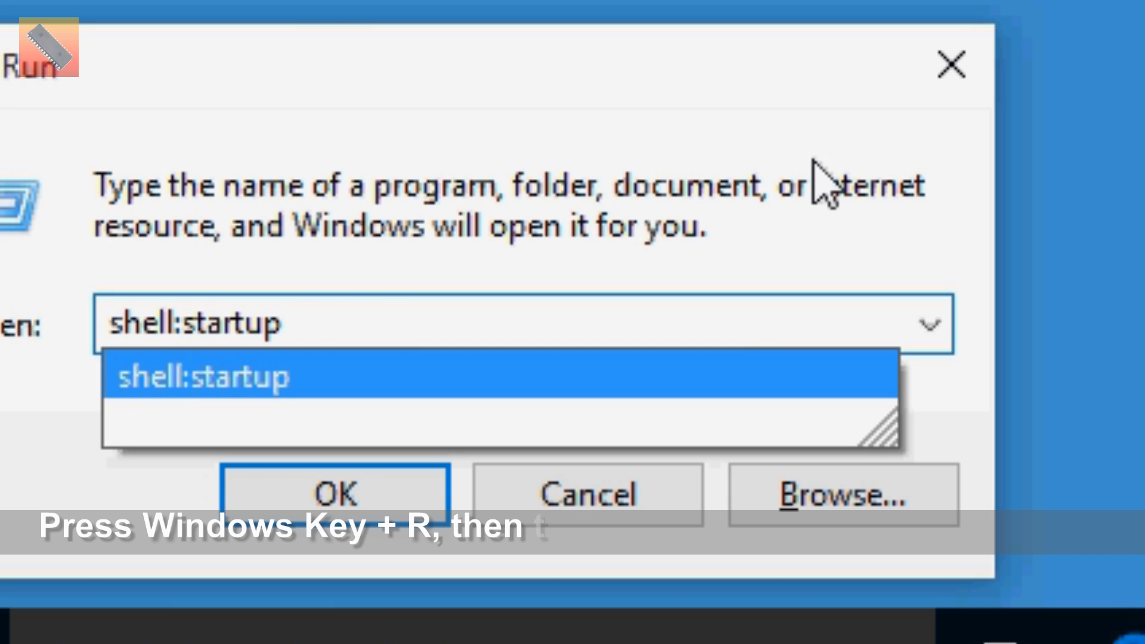
View the personal Startup folder via shell:startup, which holds only desktop.ini, then close it.
left_click(333, 494)
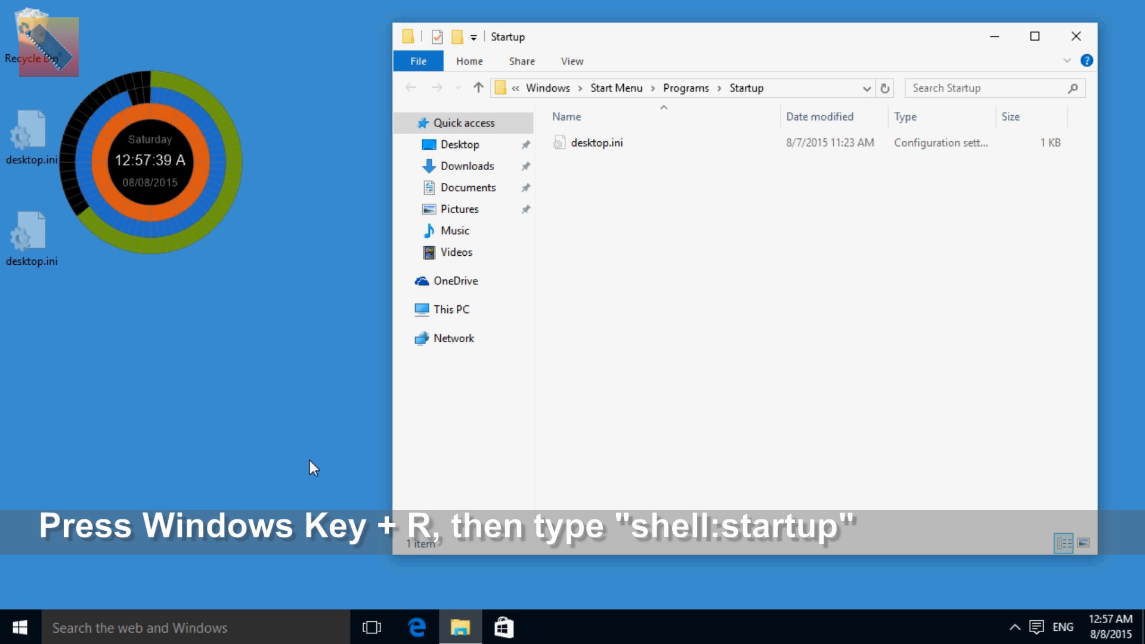
left_click(620, 142)
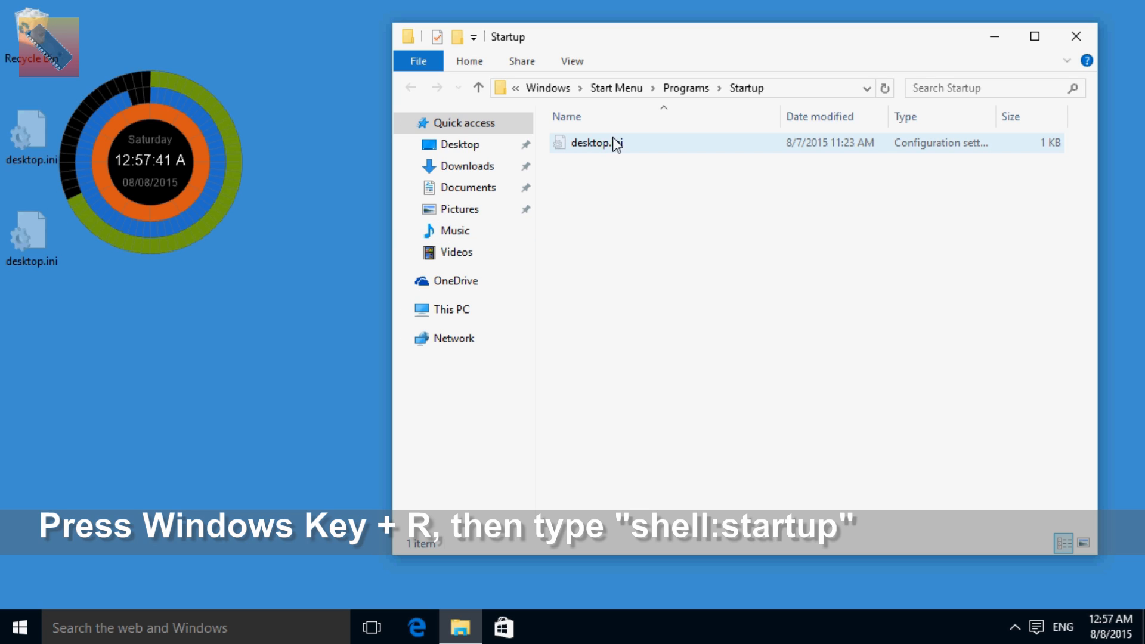
left_click(678, 87)
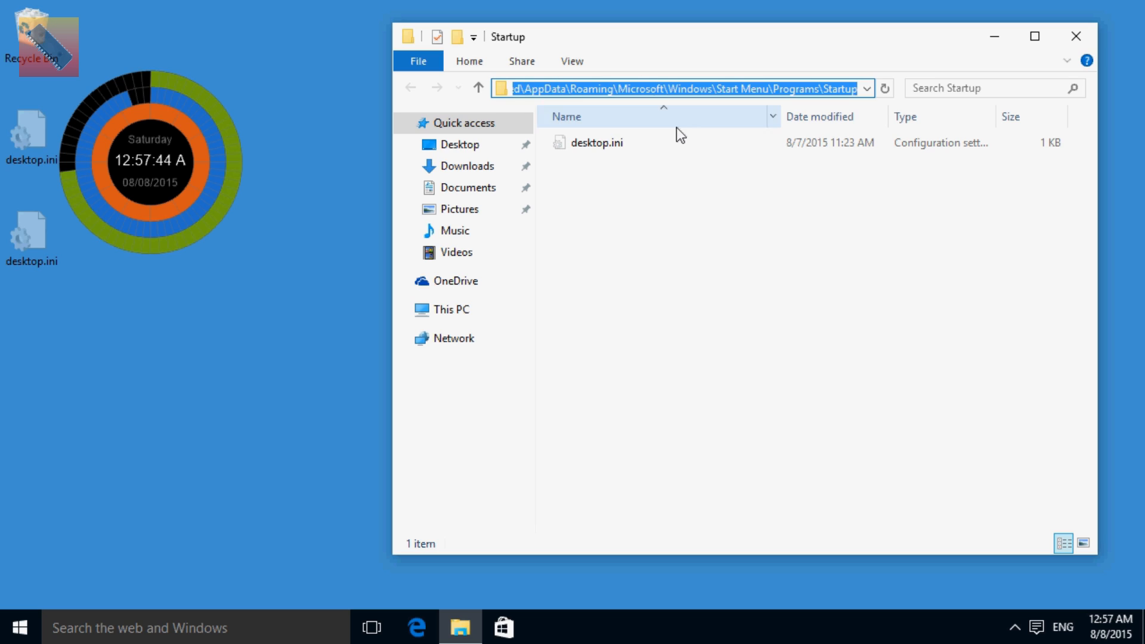
mouse_move(1074, 36)
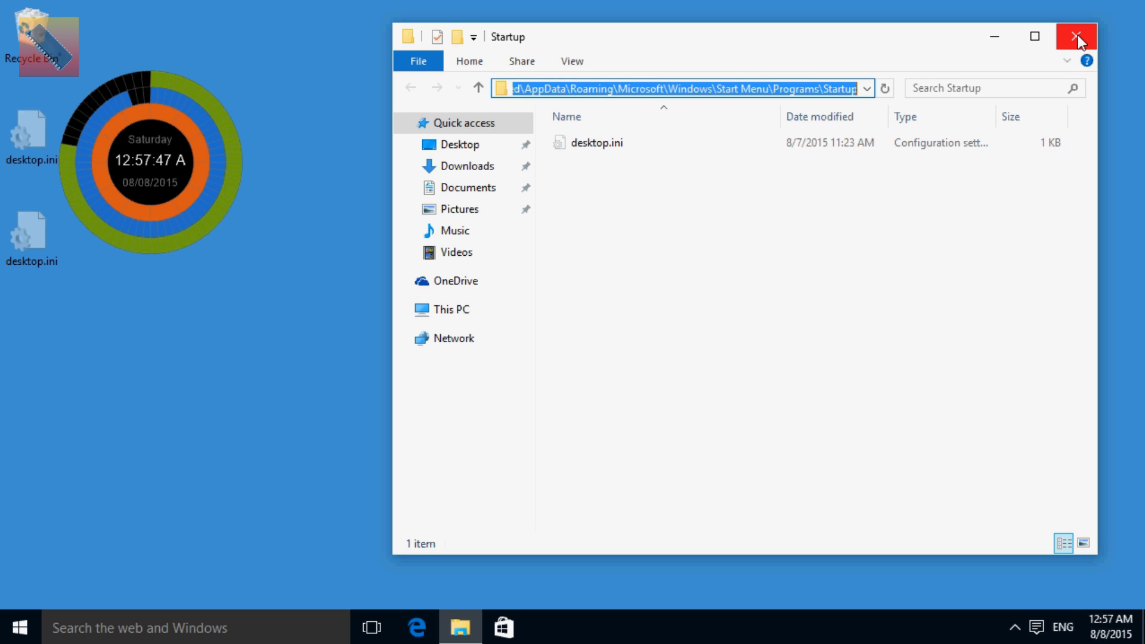
mouse_move(1073, 36)
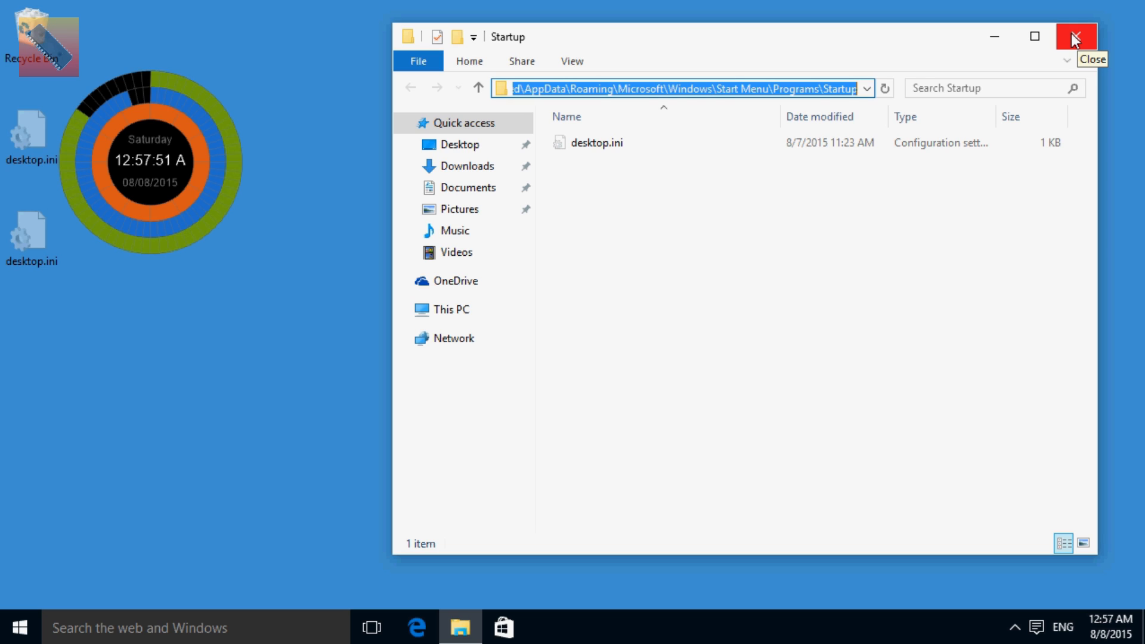
left_click(1072, 37)
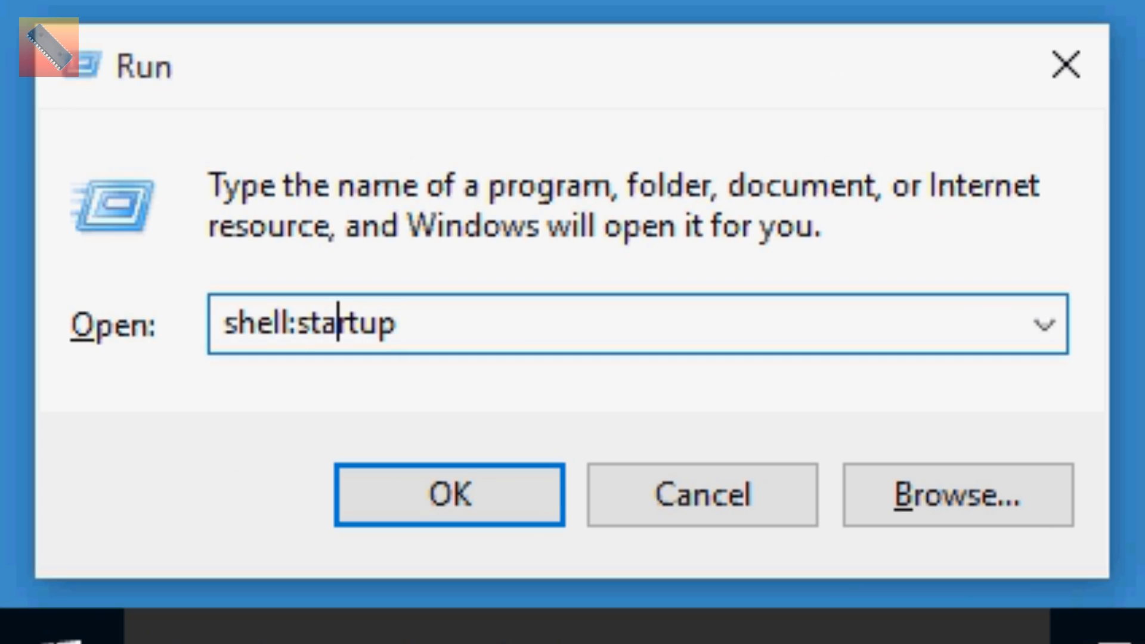
View the all-users Startup folder via shell:common startup, also holding only desktop.ini, then close it.
type("common")
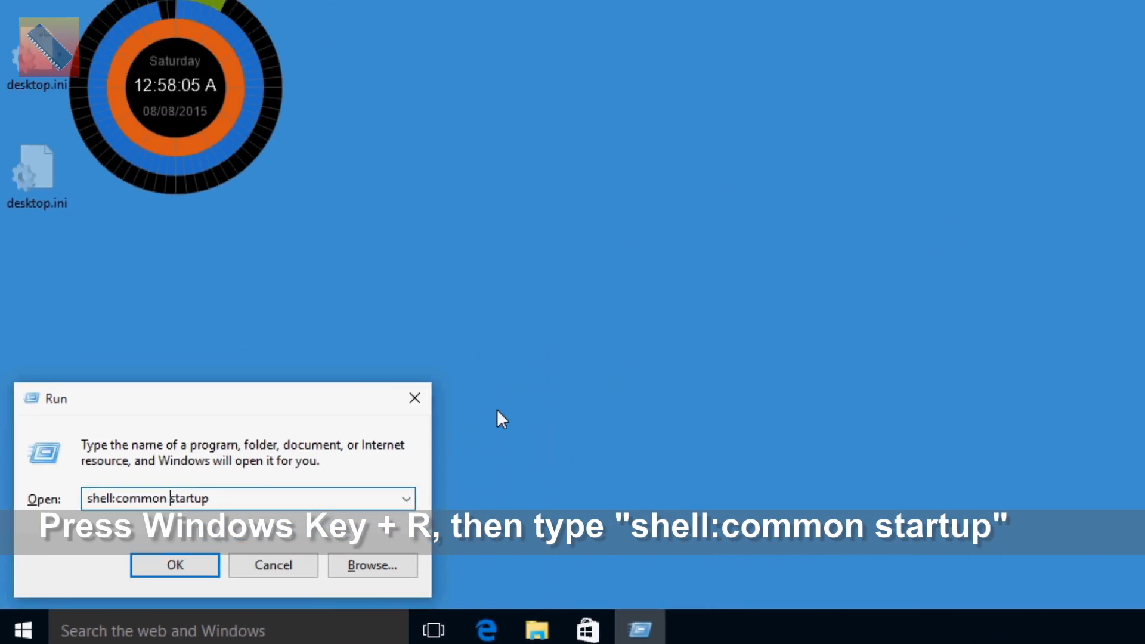
left_click(174, 564)
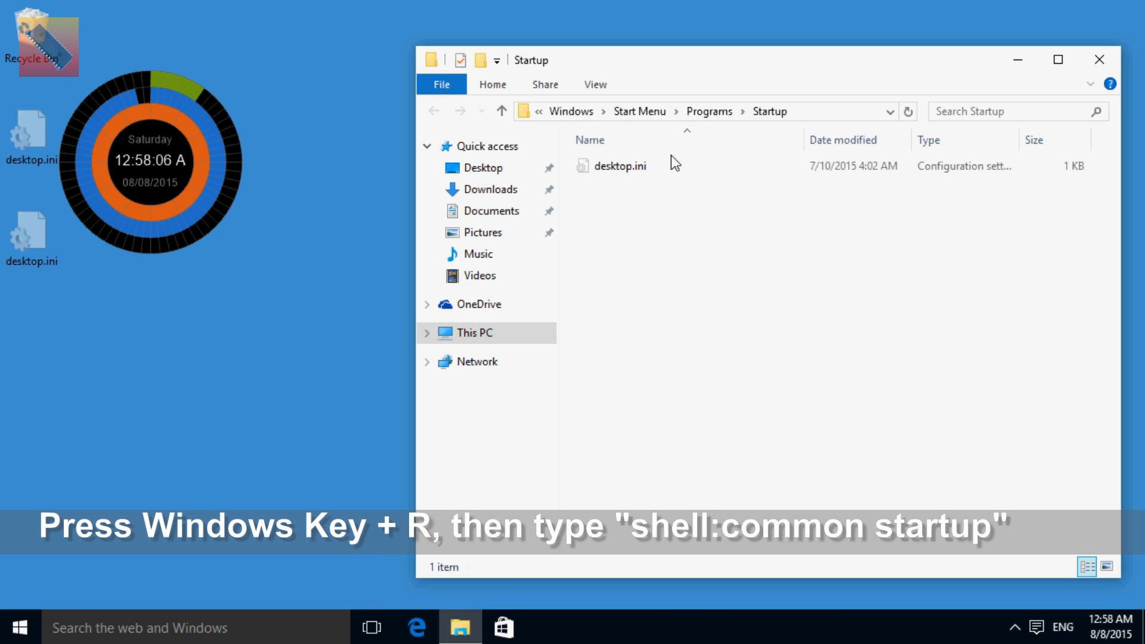
left_click(694, 111)
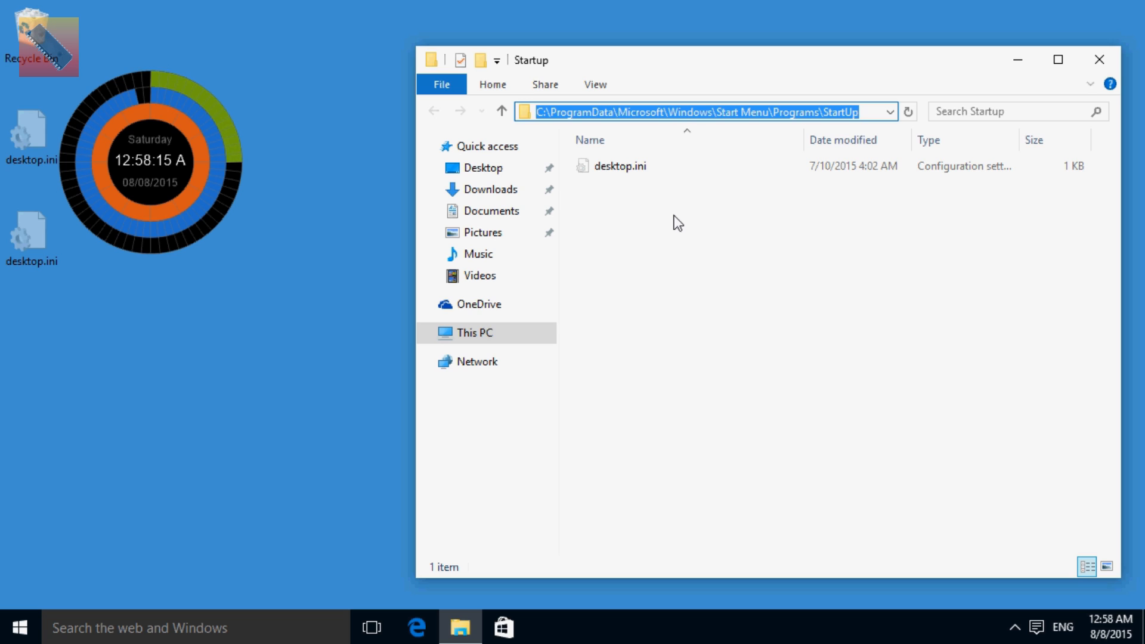
mouse_move(891, 219)
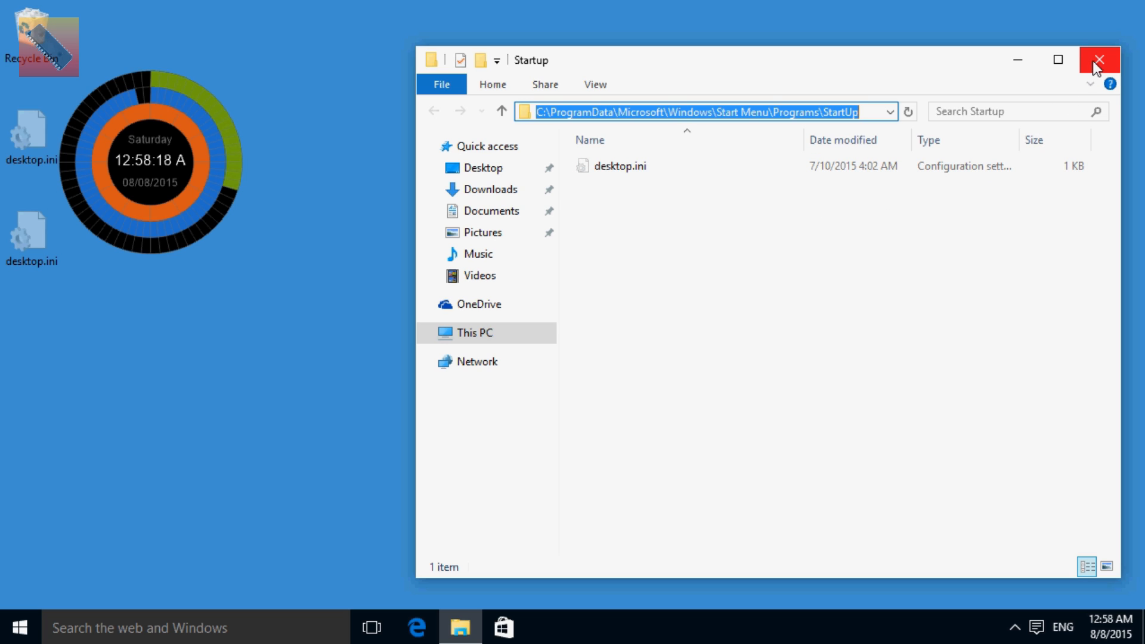
left_click(1098, 60)
type("regedit")
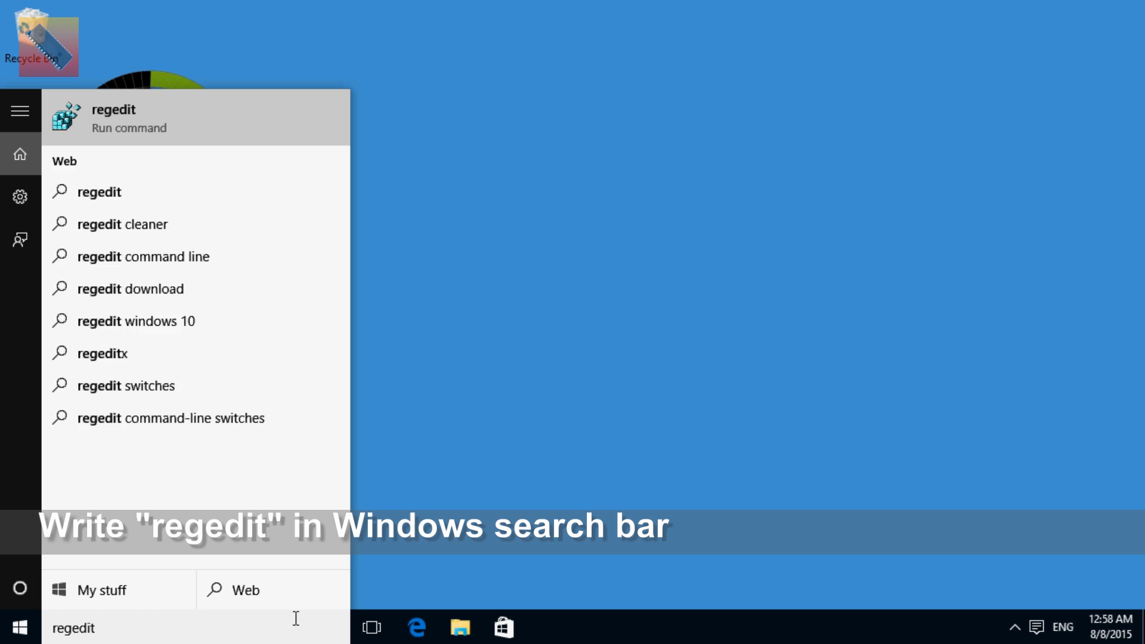
In regedit, expand HKEY_LOCAL_MACHINE's SOFTWARE > Microsoft > Windows > CurrentVersion keys.
left_click(113, 117)
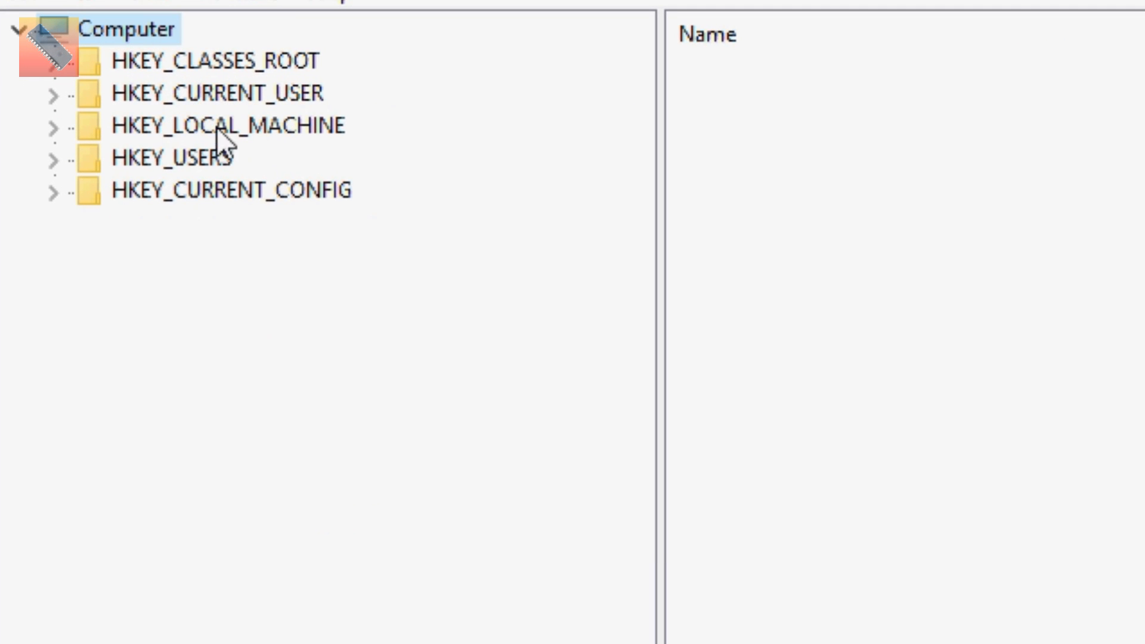
mouse_move(91, 142)
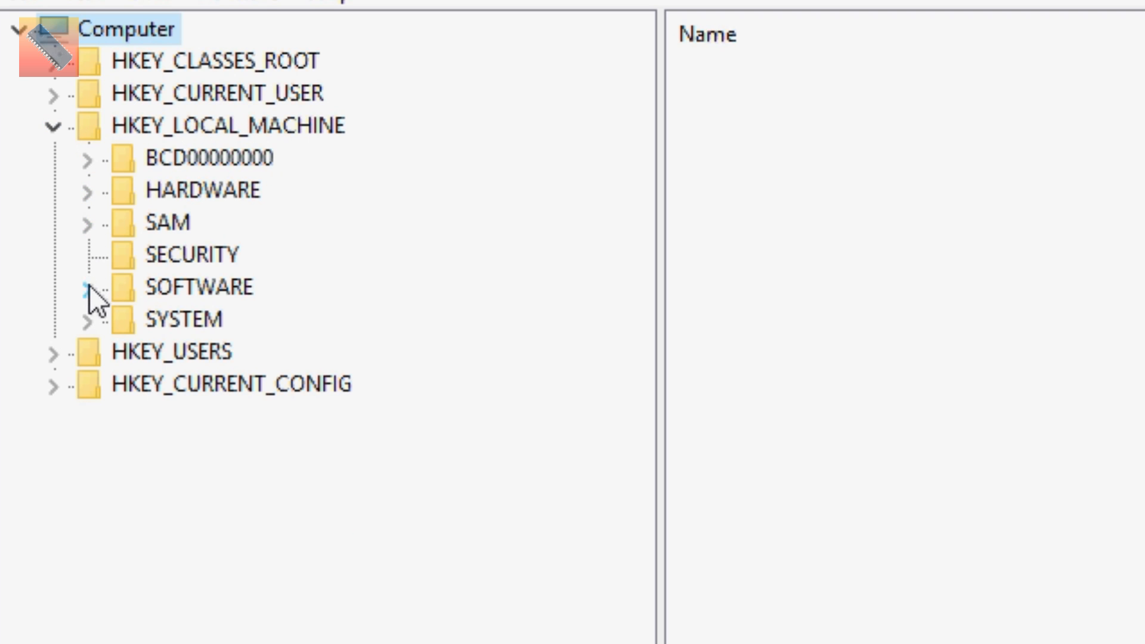
left_click(91, 293)
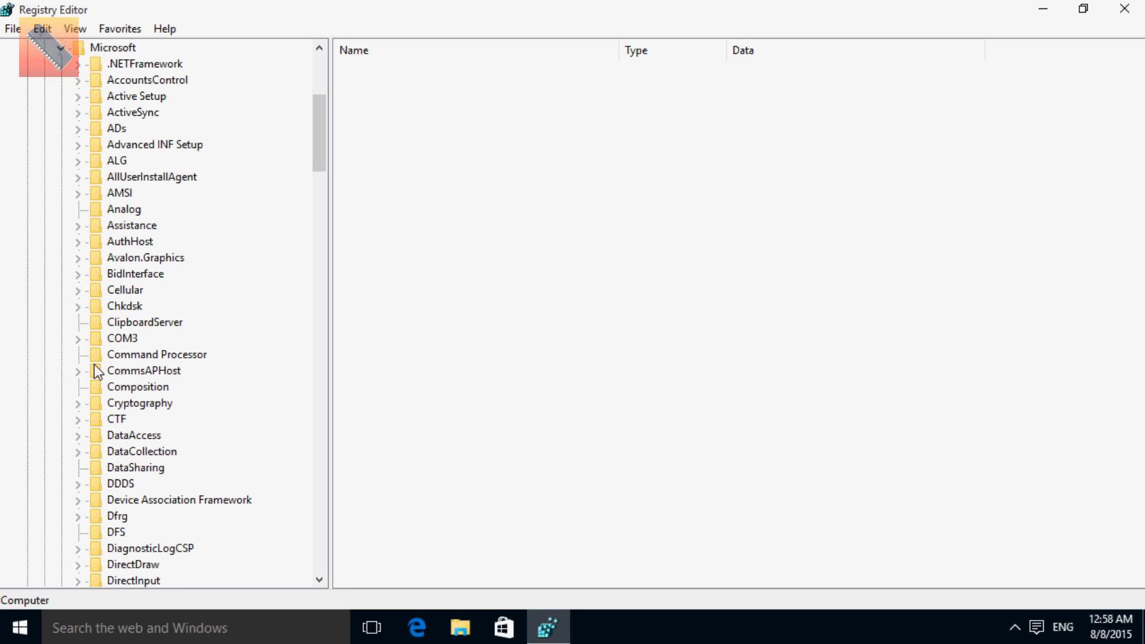
scroll("down", 3)
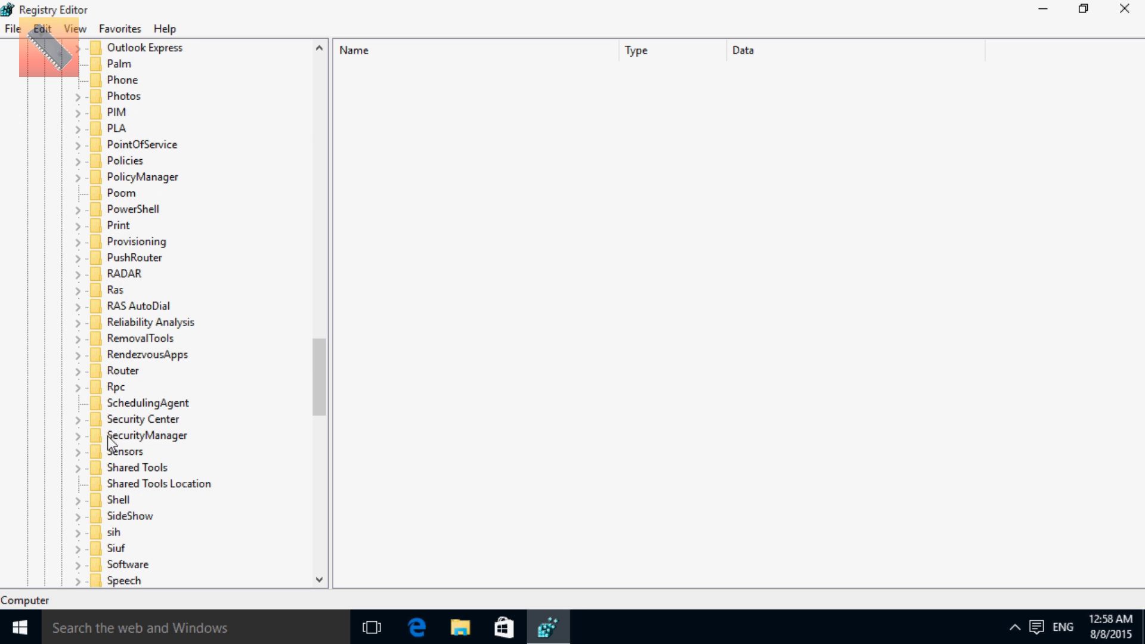
scroll("down", 3)
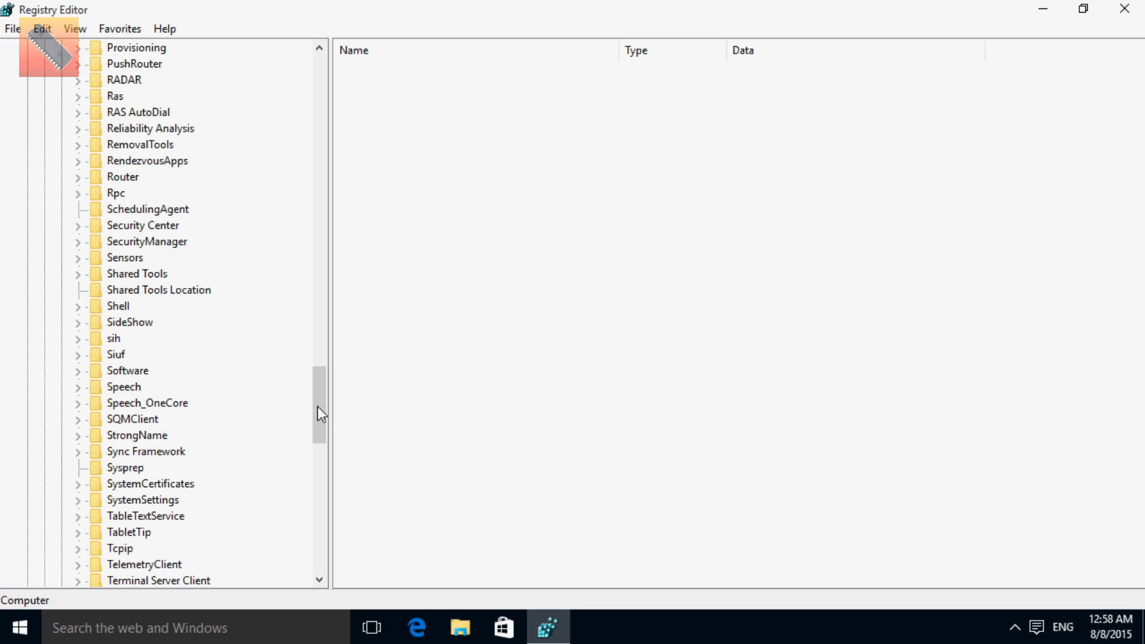
scroll("down", 3)
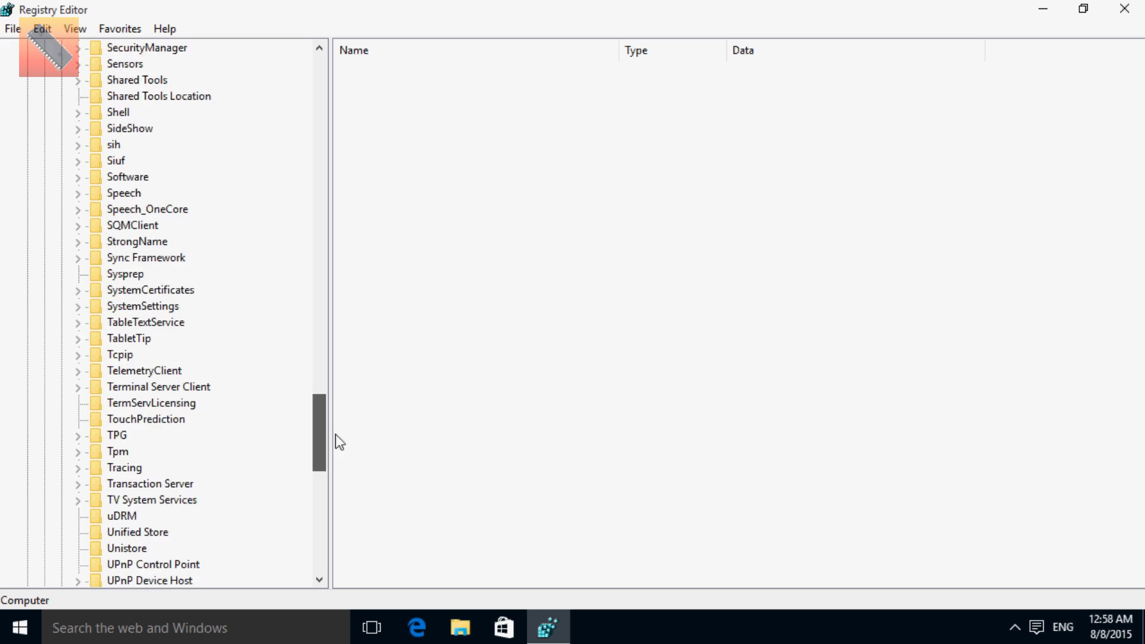
scroll("down", 3)
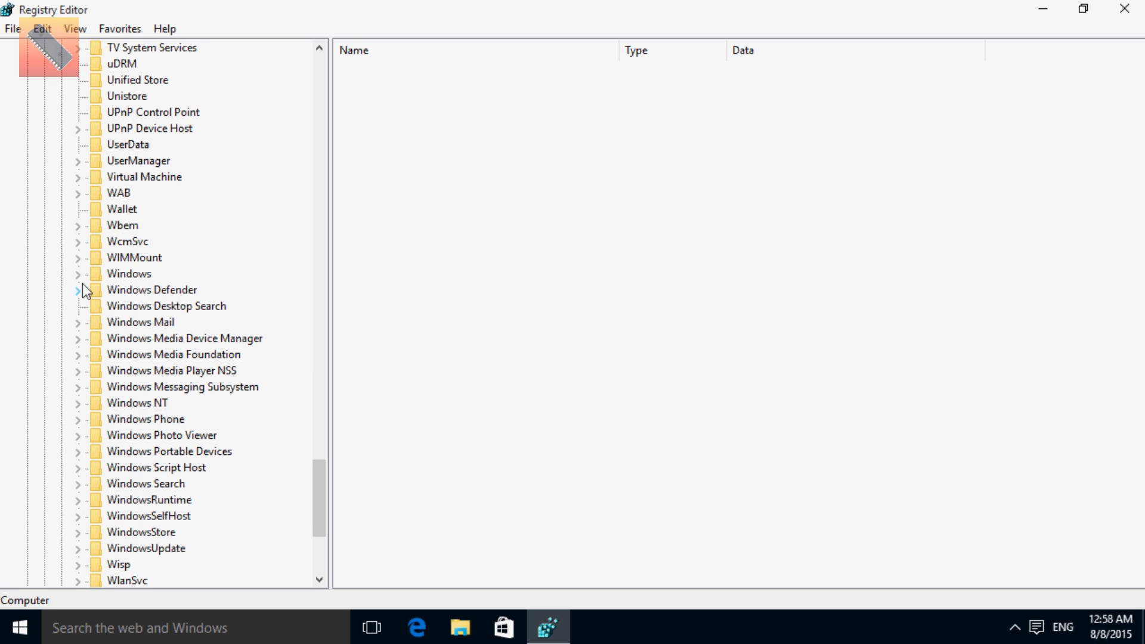
left_click(77, 273)
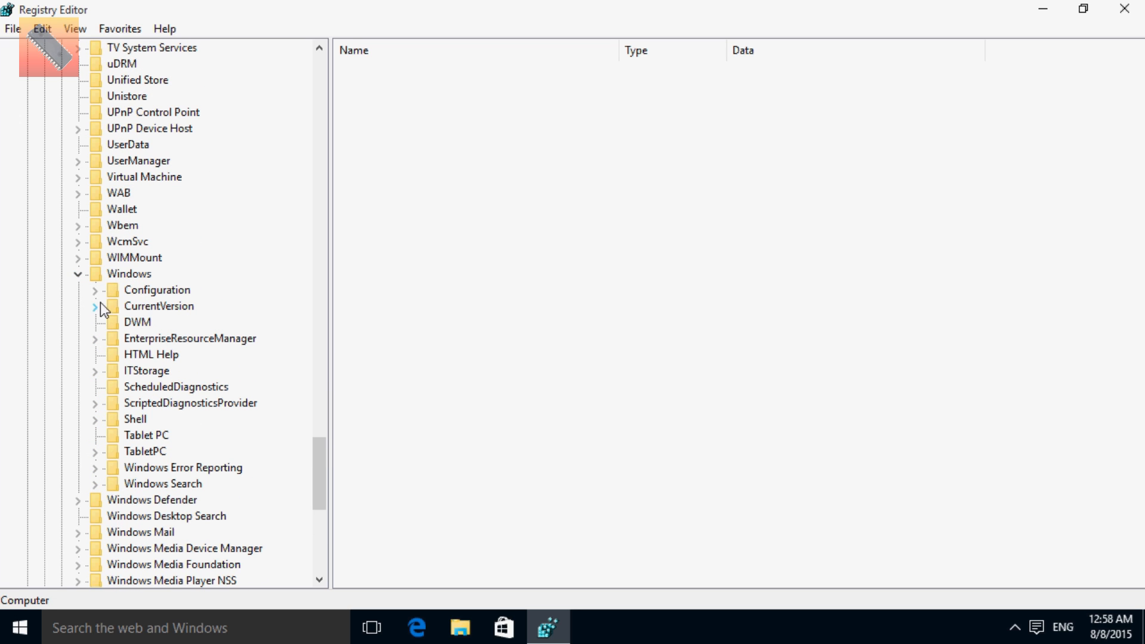
left_click(95, 307)
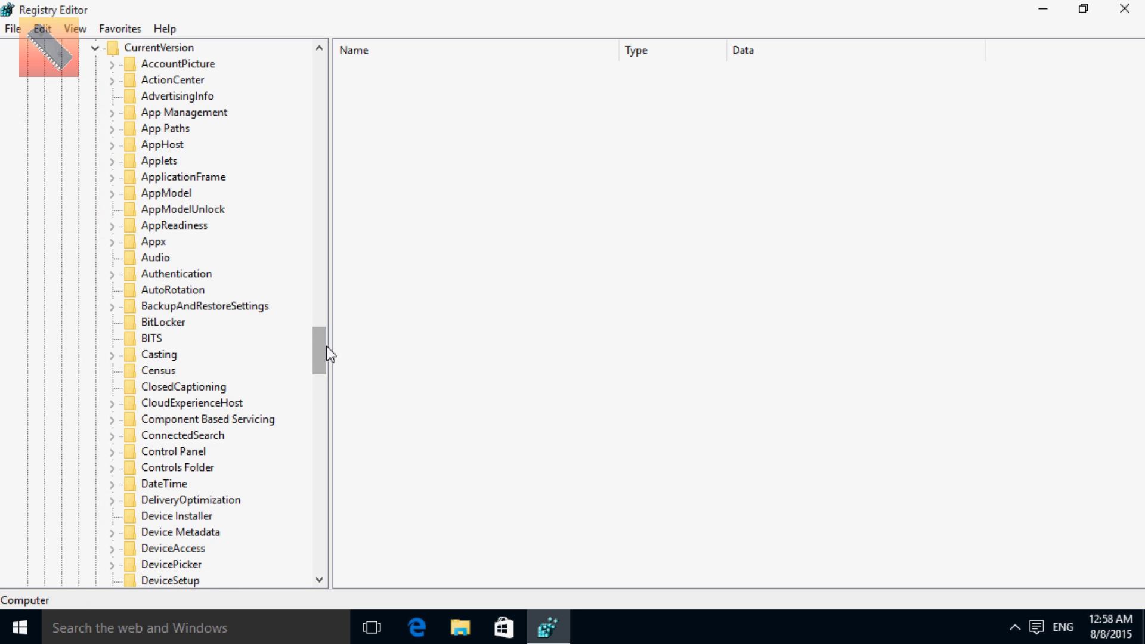
Show the machine-wide Run key's values and select its only entry, VBoxTray.
scroll("down", 3)
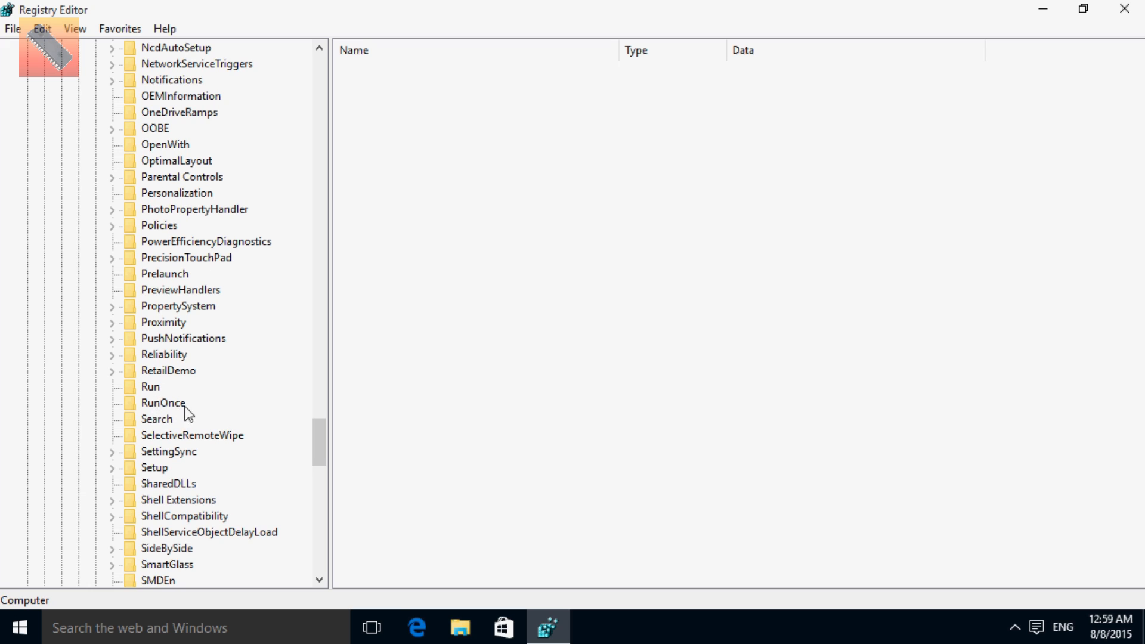
left_click(150, 387)
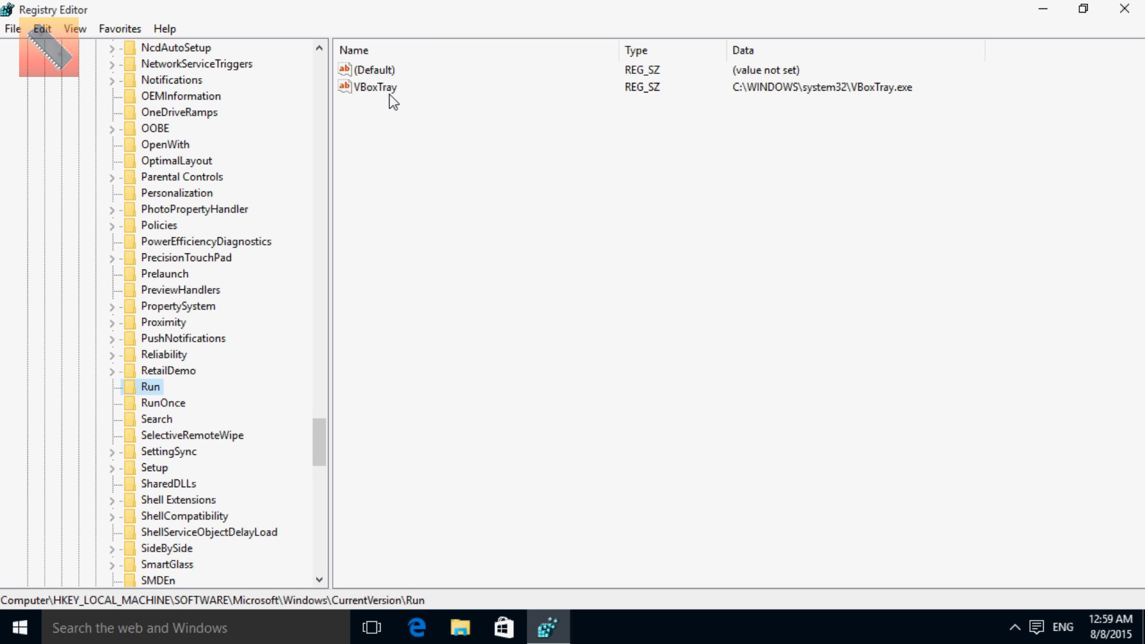
left_click(163, 402)
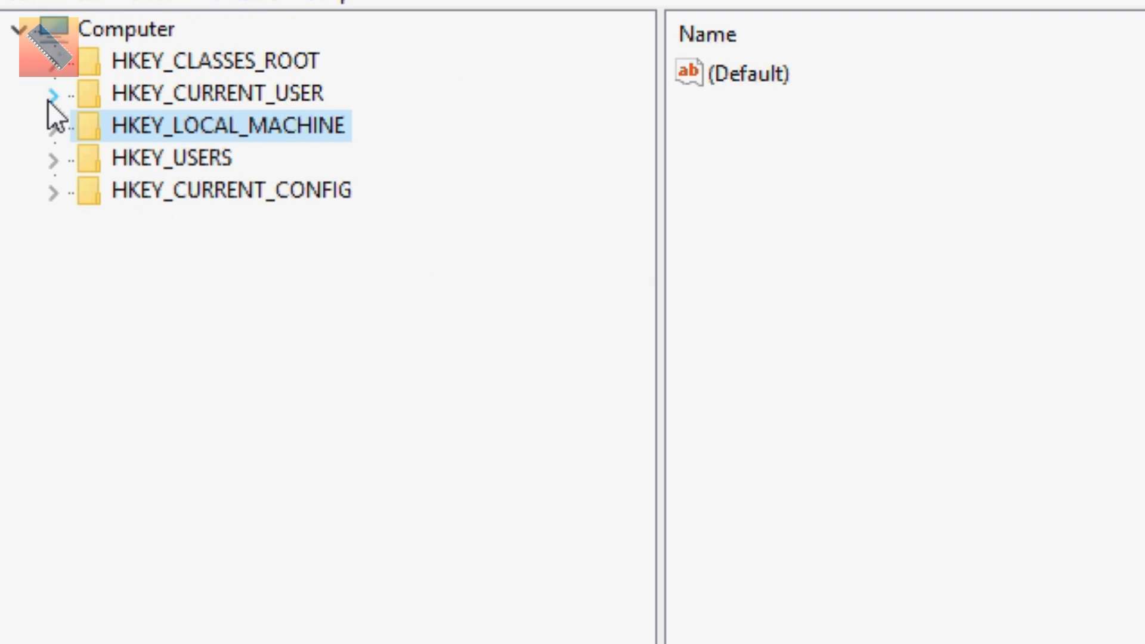
Expand HKEY_CURRENT_USER and scroll its tree toward the CurrentVersion Run subkey.
left_click(50, 93)
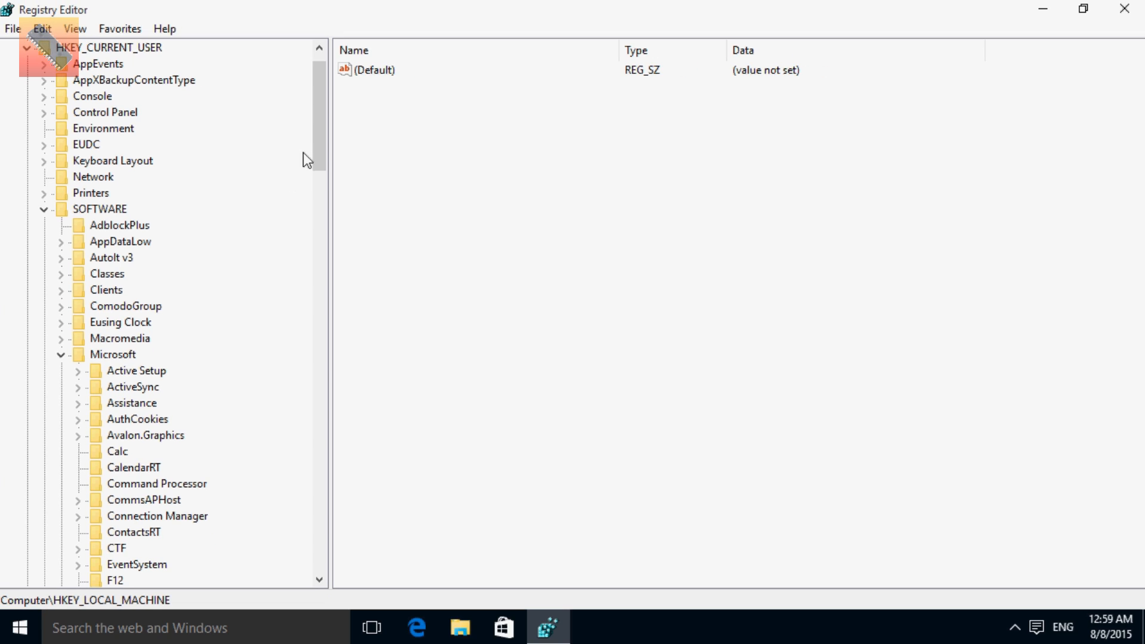
scroll("down", 3)
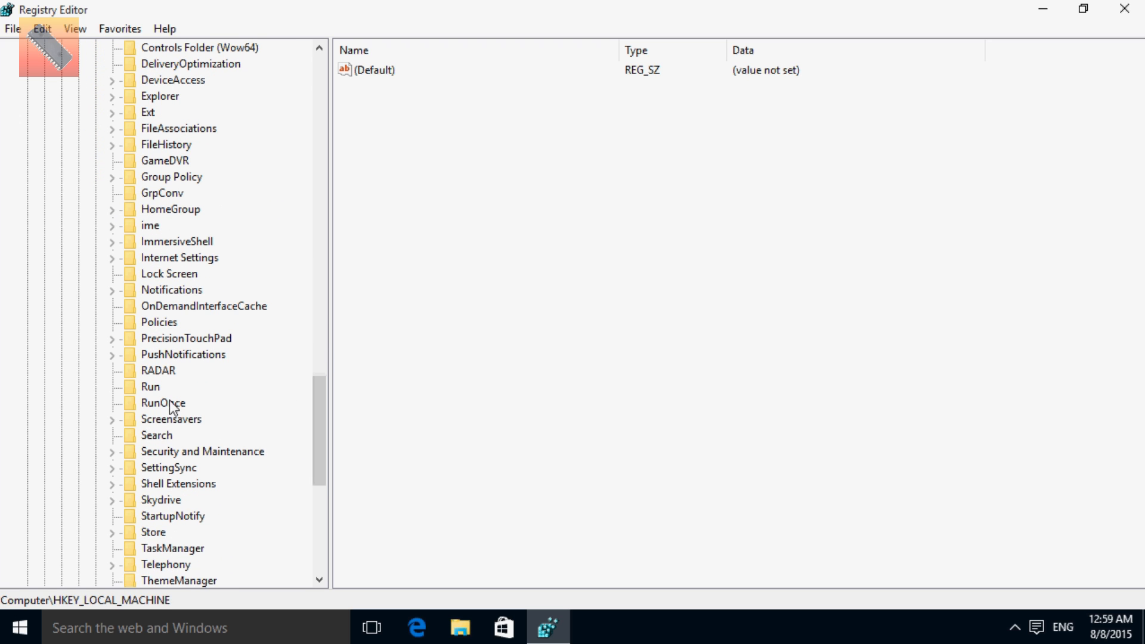
Show the current user's Run values and bring up actions for the 'Eusing Clock - Default' entry.
left_click(150, 386)
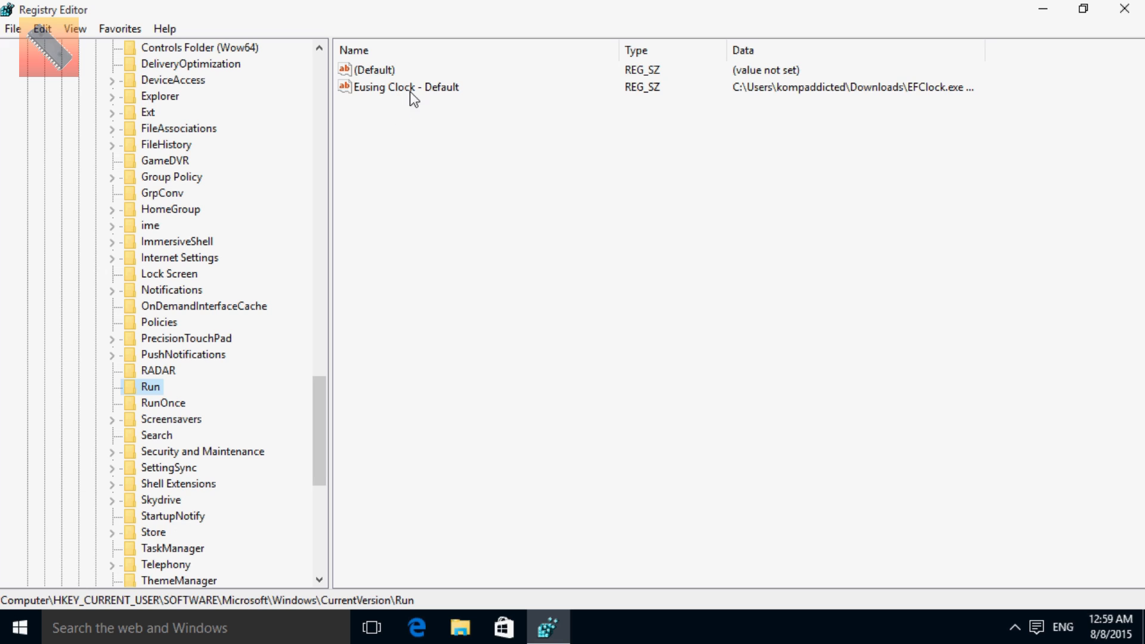
left_click(406, 87)
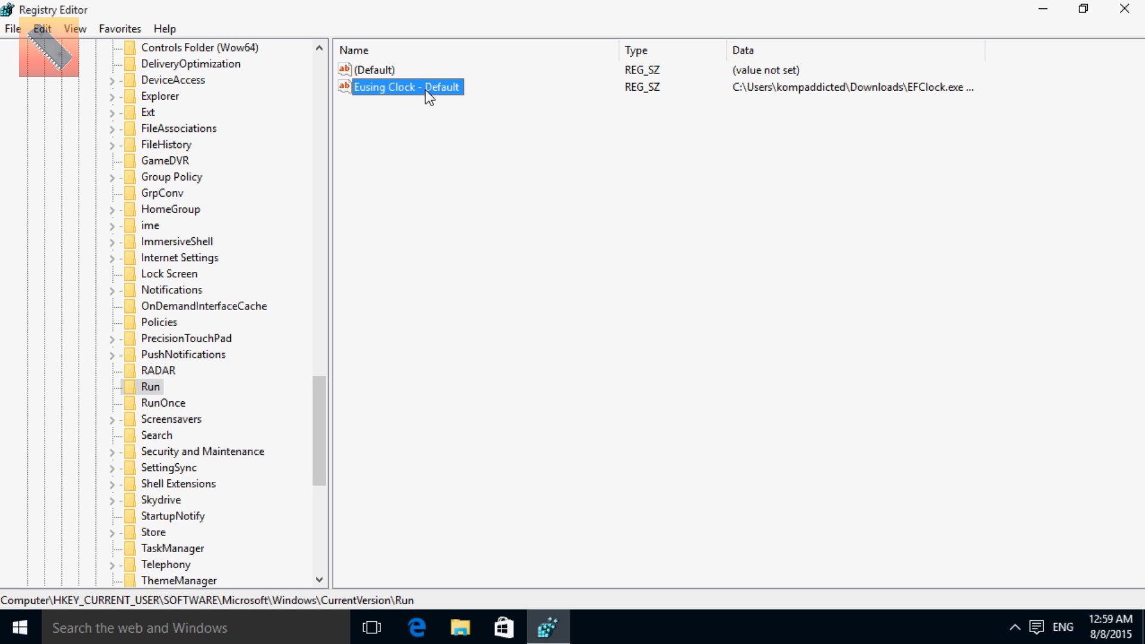
right_click(407, 87)
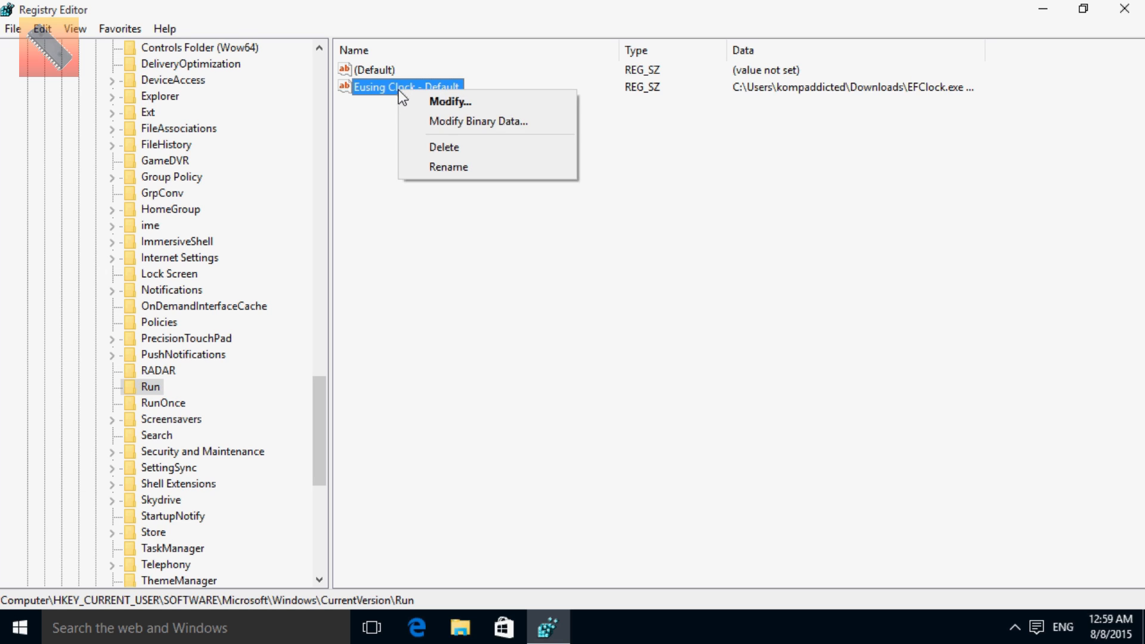
mouse_move(488, 146)
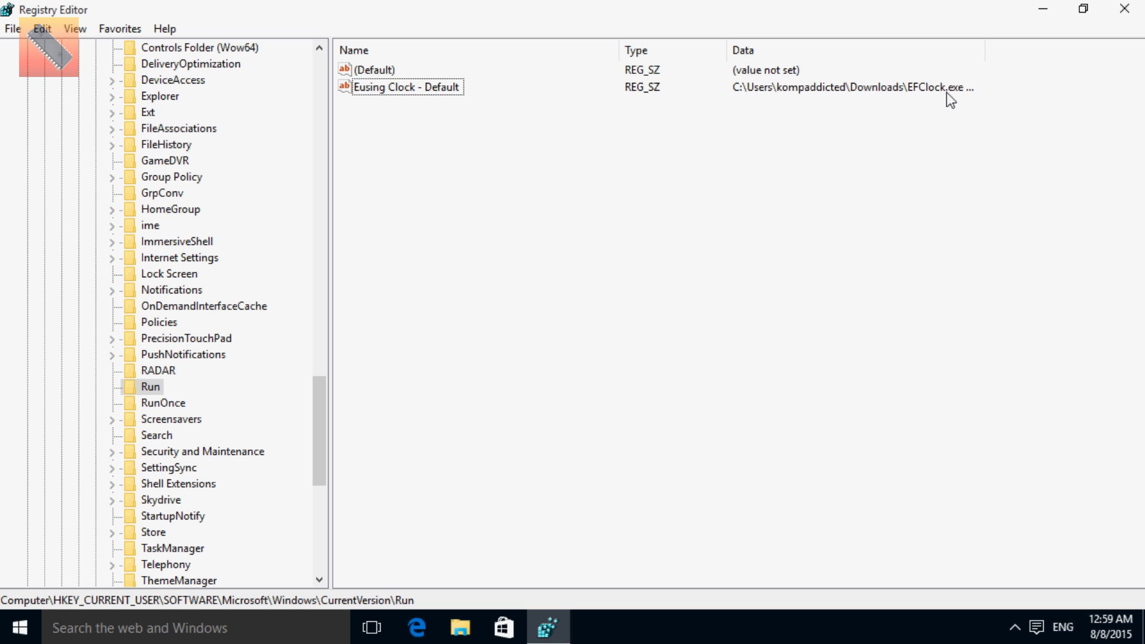
mouse_move(1100, 47)
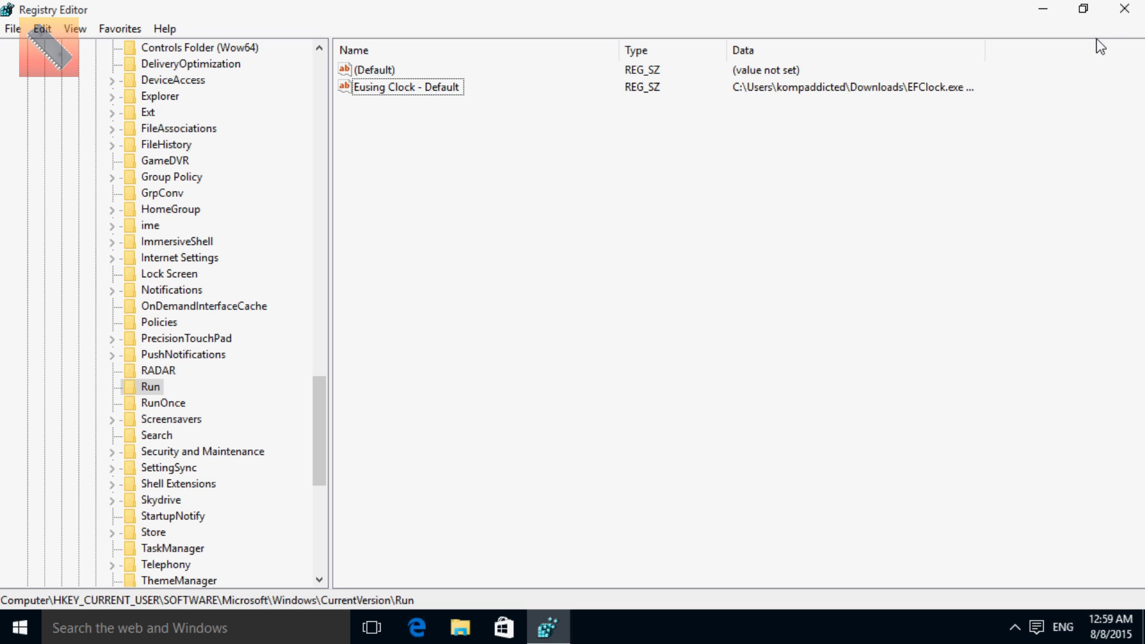
mouse_move(1123, 9)
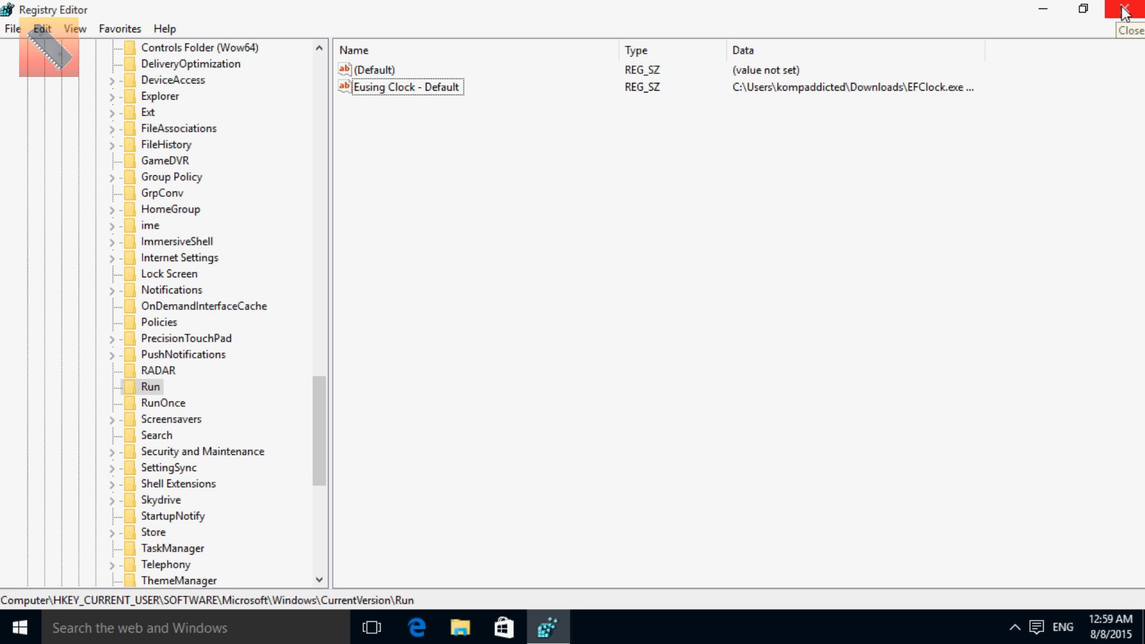
Close Registry Editor and launch Task Manager from the taskbar menu.
left_click(1126, 10)
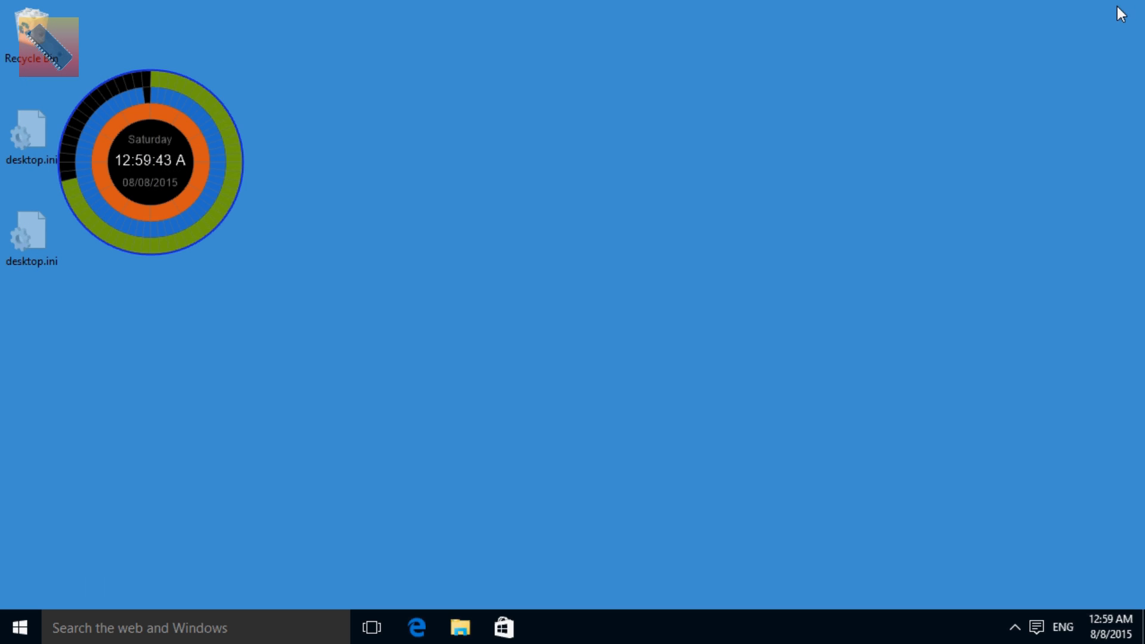
mouse_move(725, 593)
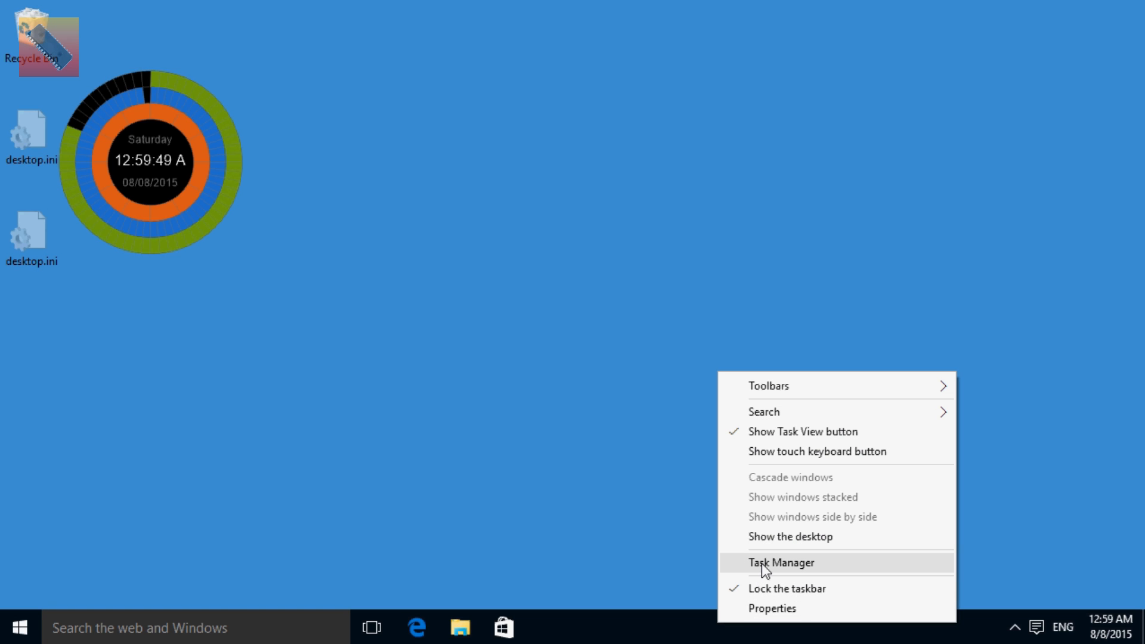
left_click(781, 561)
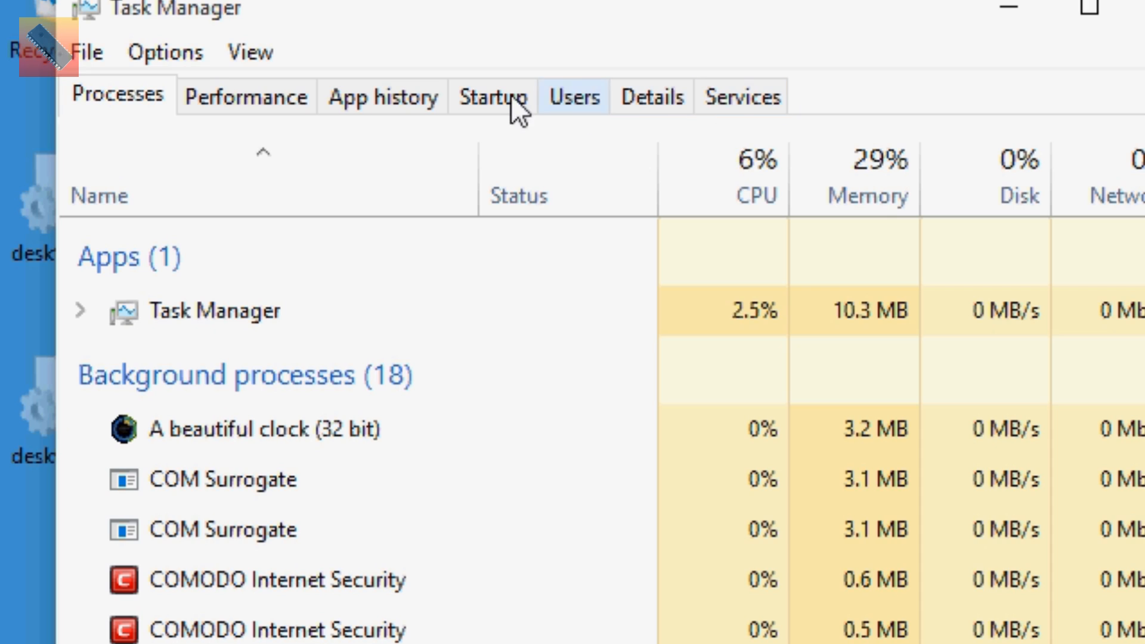
On the Startup list, disable the 'A beautiful clock' startup item.
left_click(492, 97)
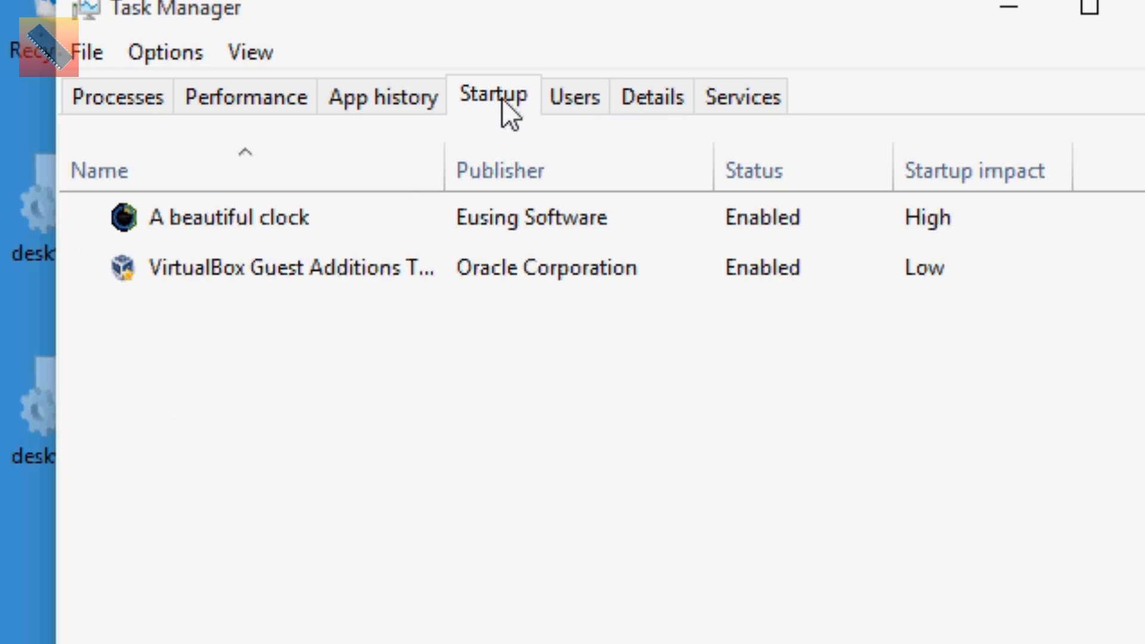
left_click(228, 217)
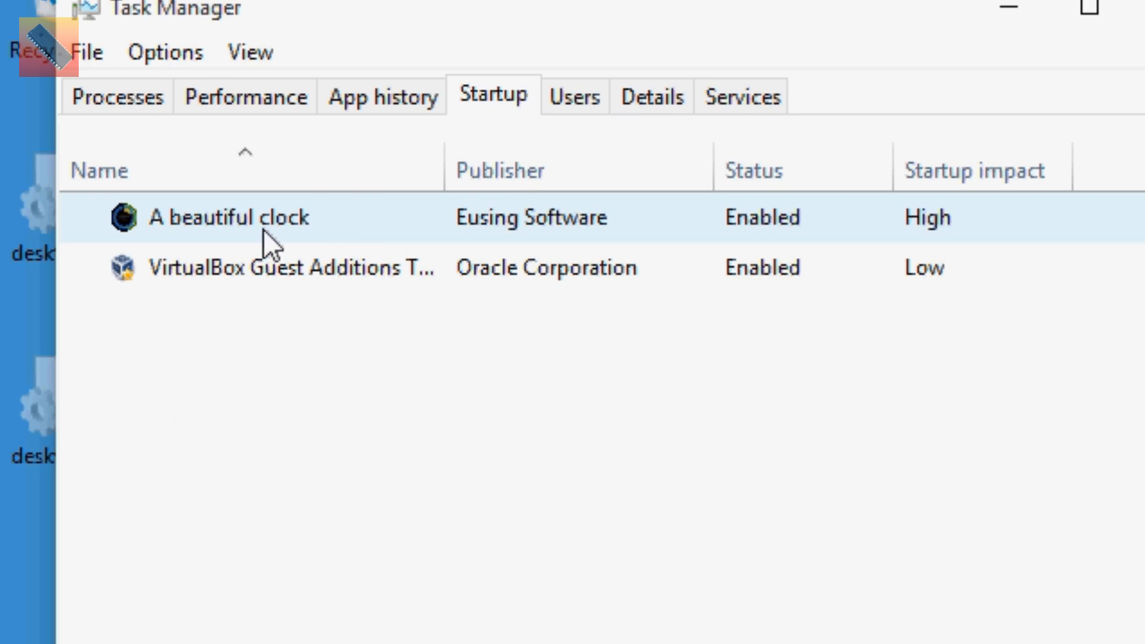
mouse_move(770, 248)
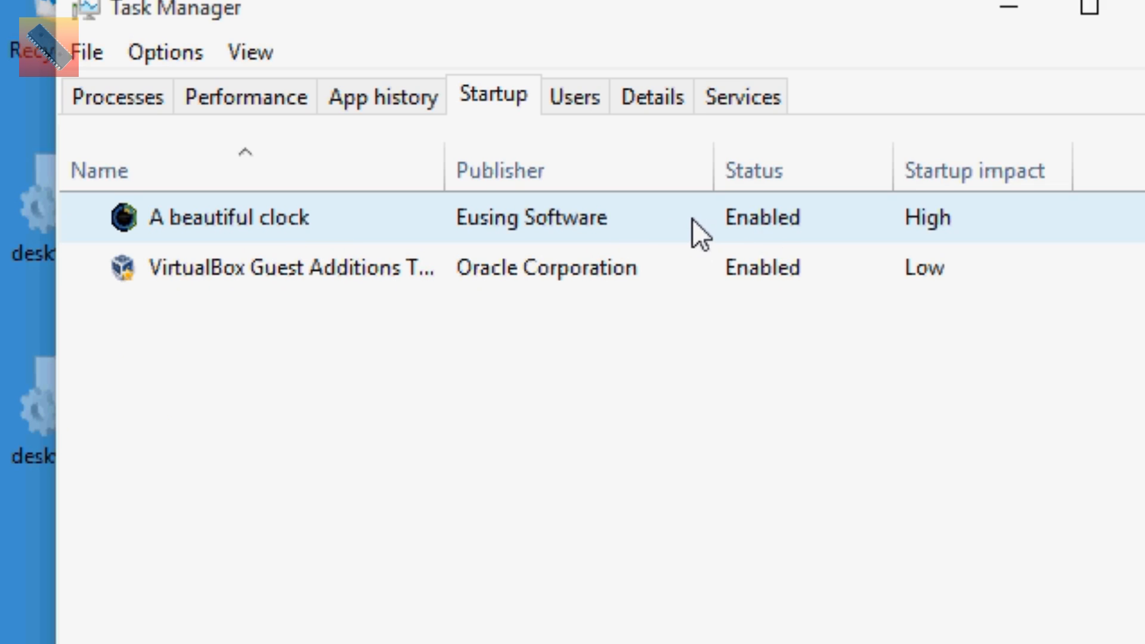
right_click(228, 217)
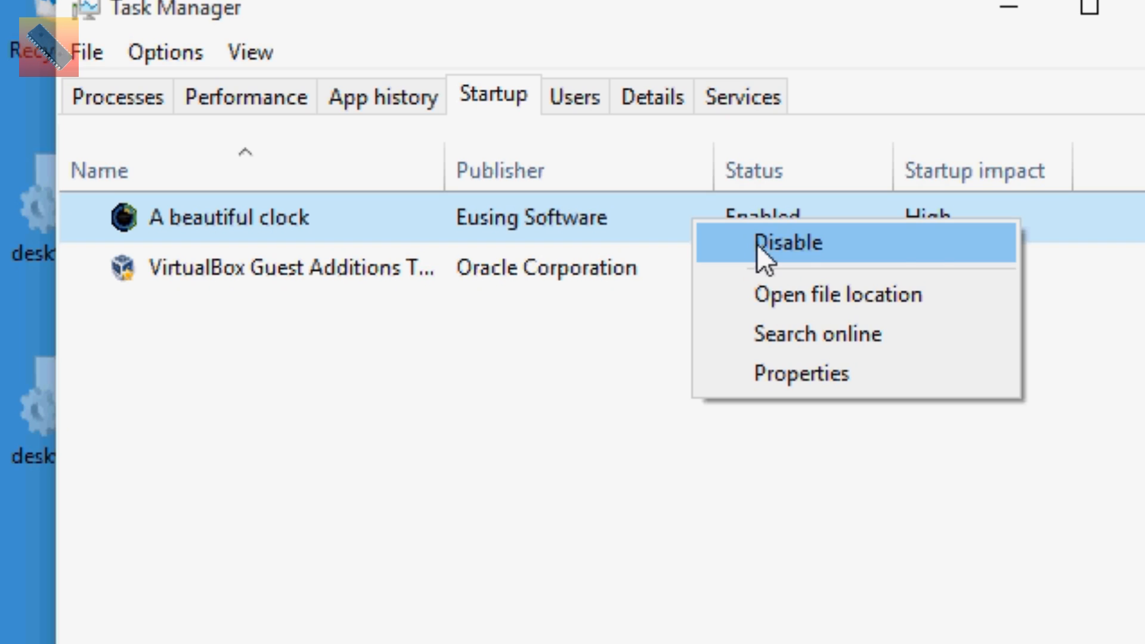
left_click(785, 242)
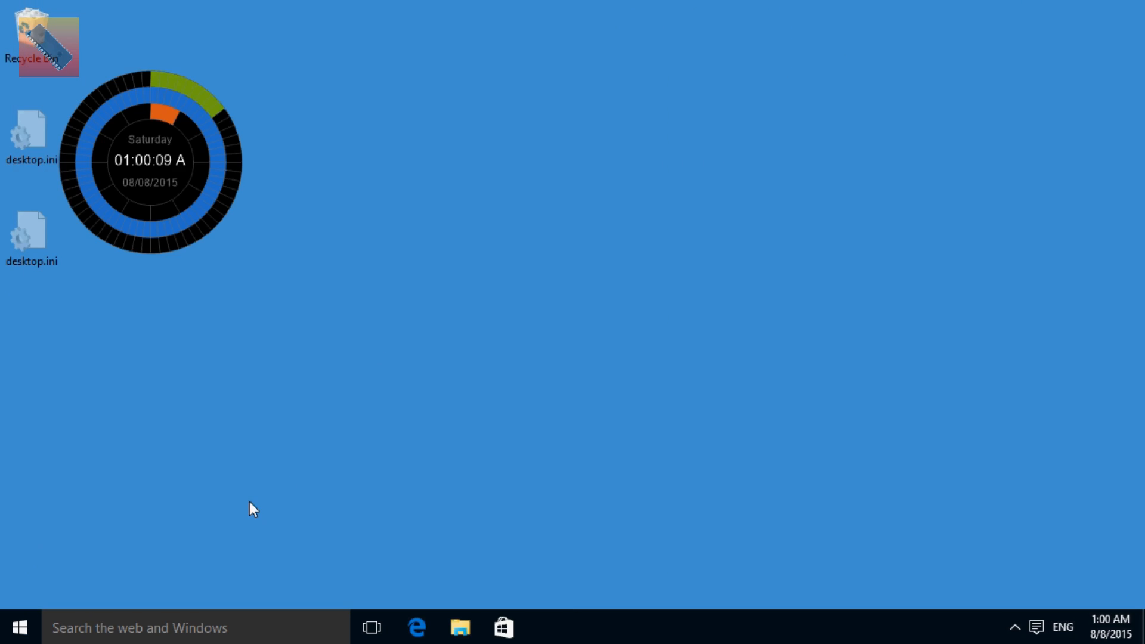
Restart the computer from the Start button's quick tasks menu.
right_click(15, 626)
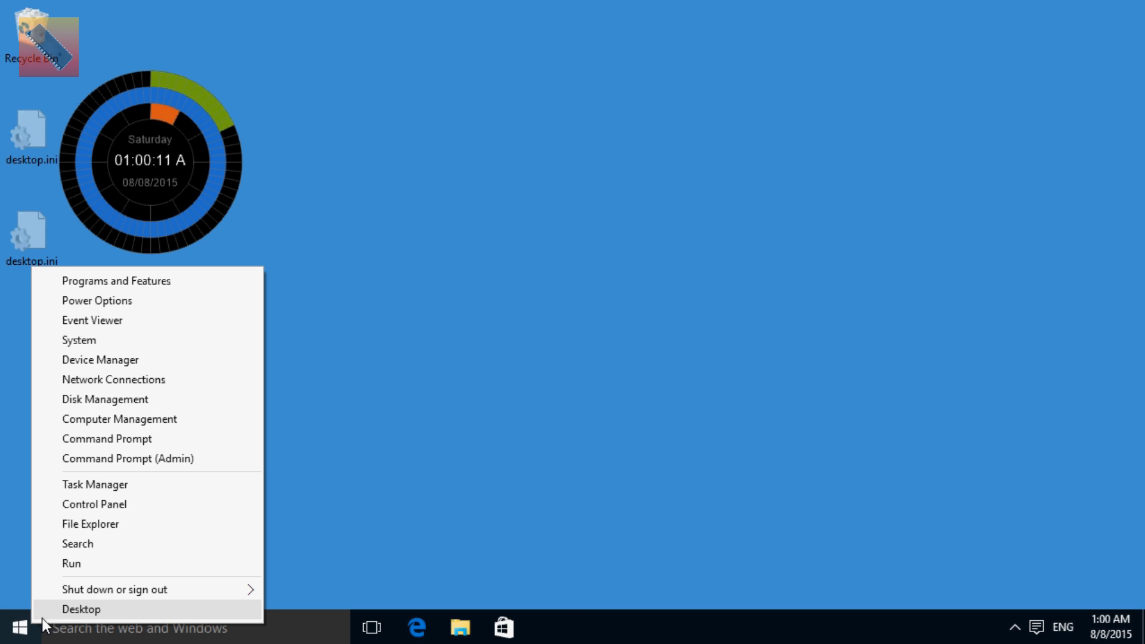
mouse_move(115, 588)
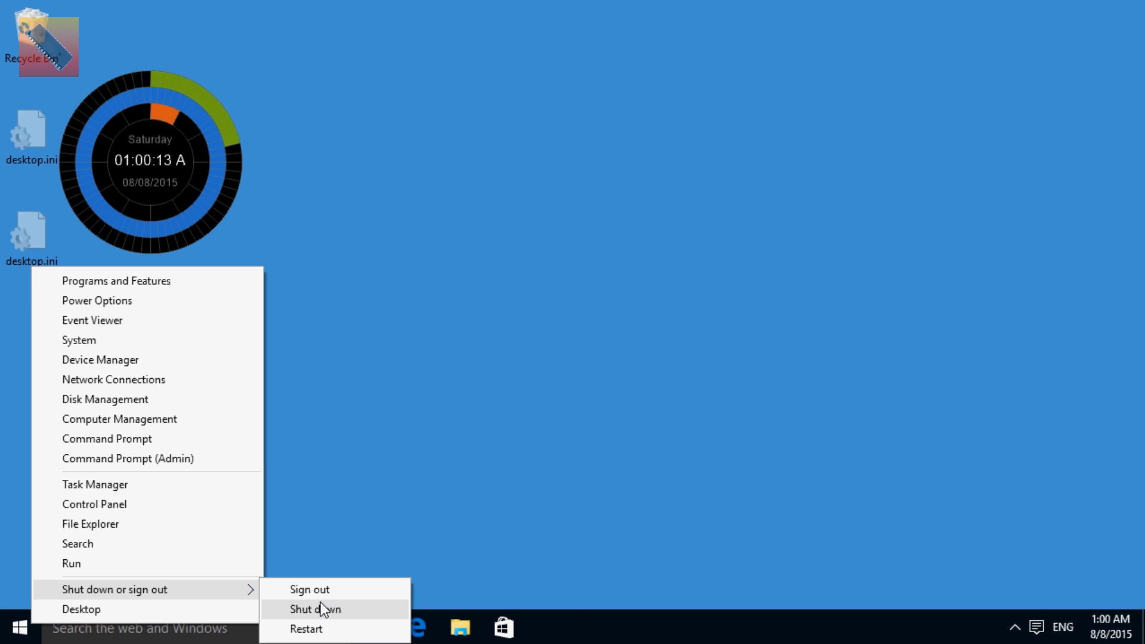
mouse_move(315, 629)
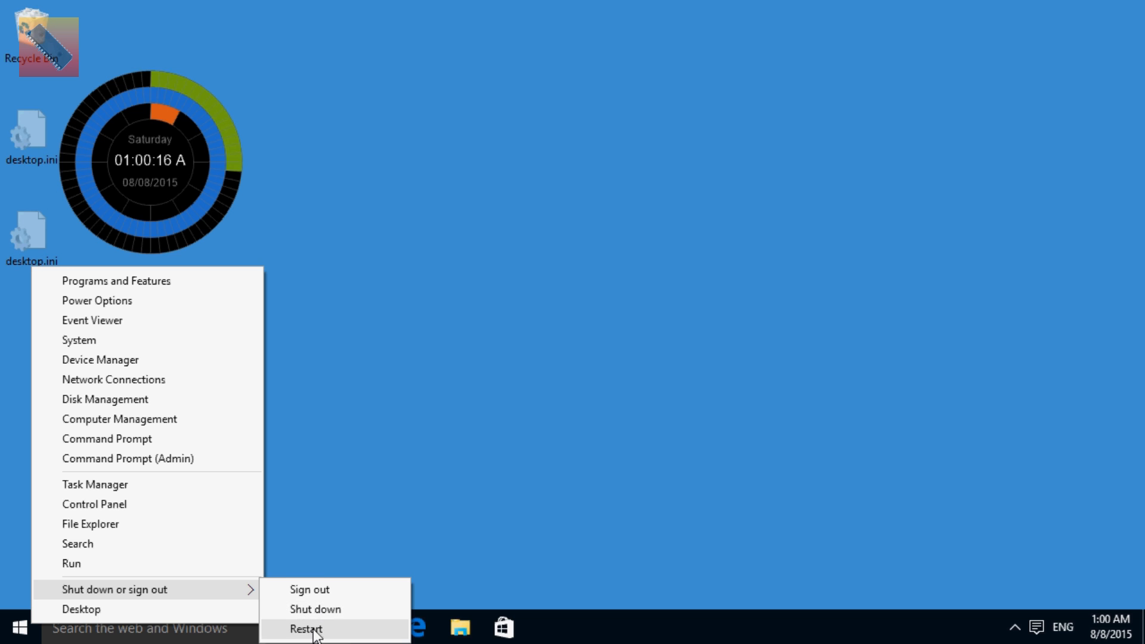
left_click(306, 628)
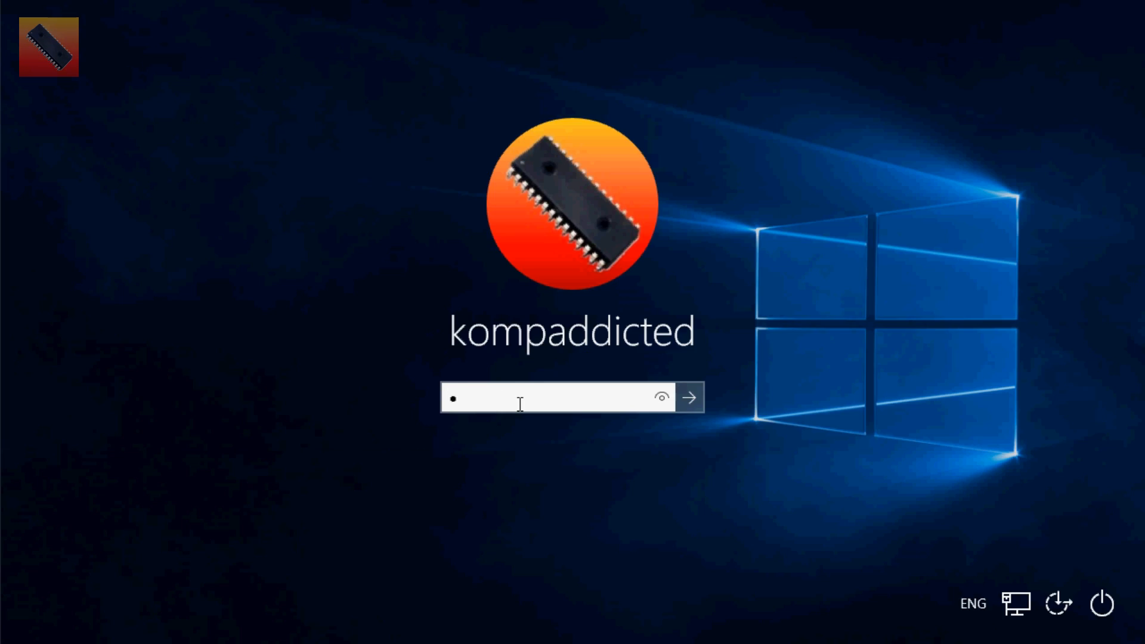
Sign back in to Windows after the restart.
left_click(686, 397)
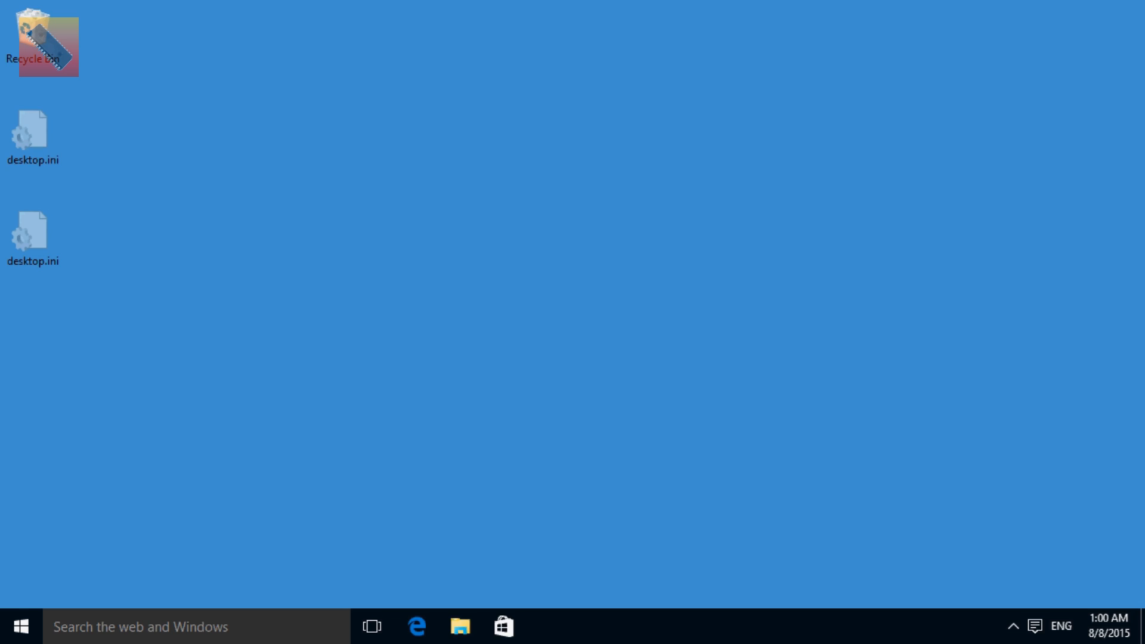
mouse_move(711, 549)
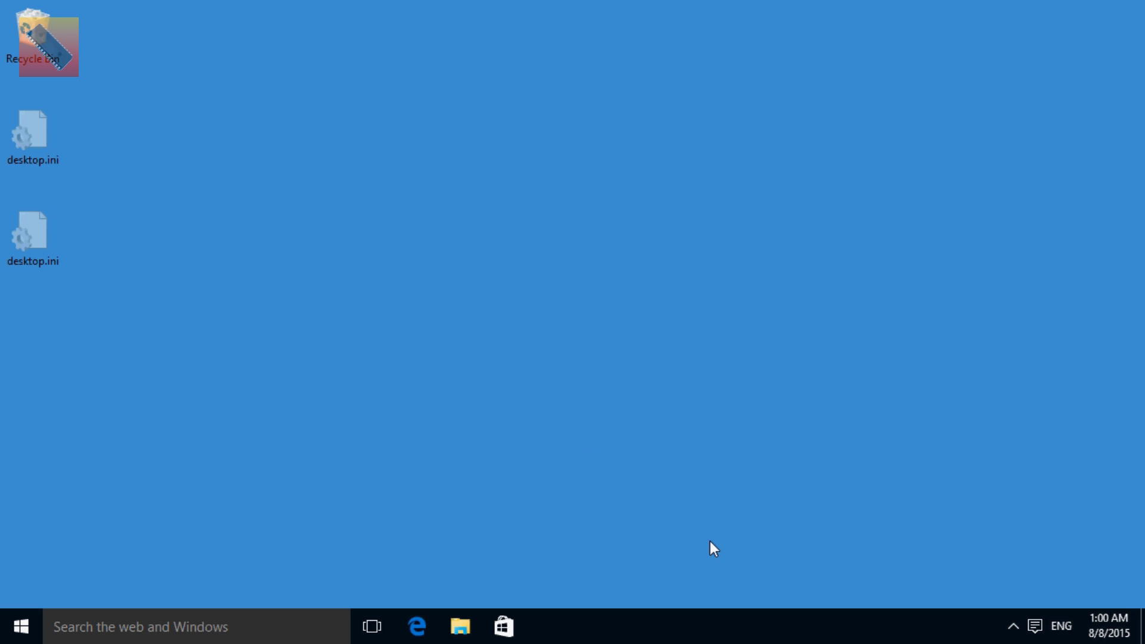
mouse_move(909, 632)
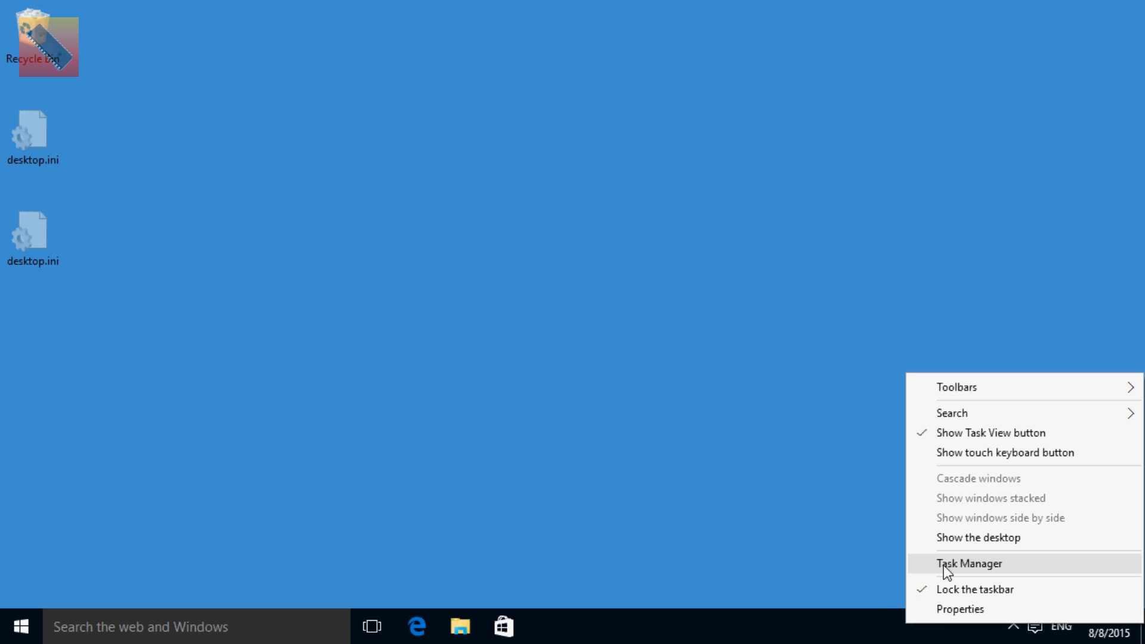
Reopen Task Manager's Startup list to see 'A beautiful clock' marked Disabled.
left_click(969, 562)
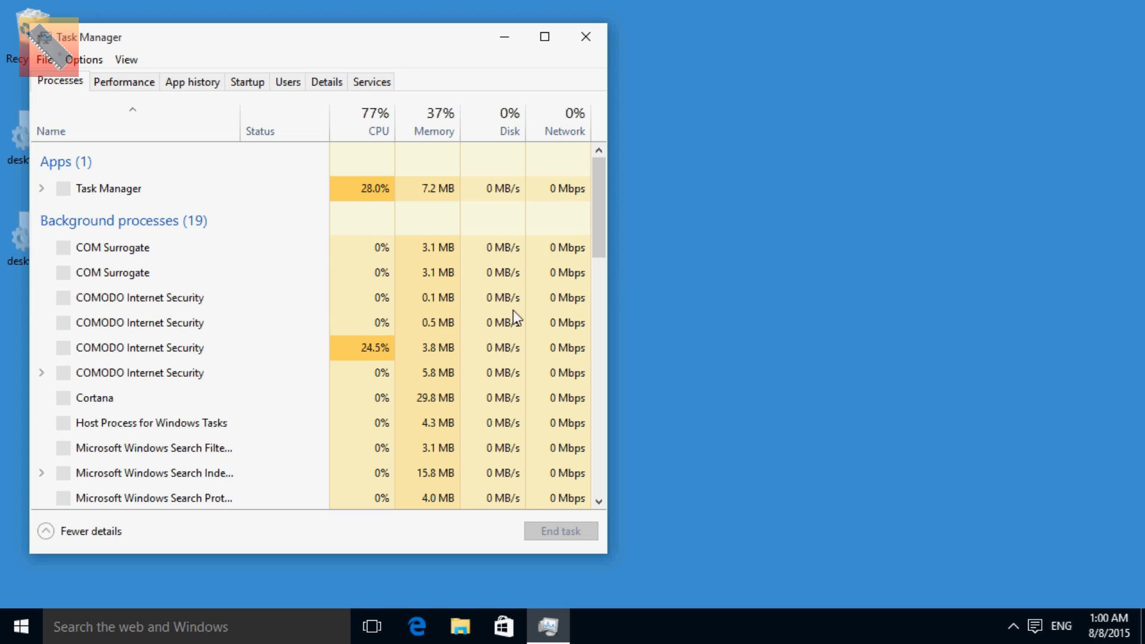
left_click(247, 81)
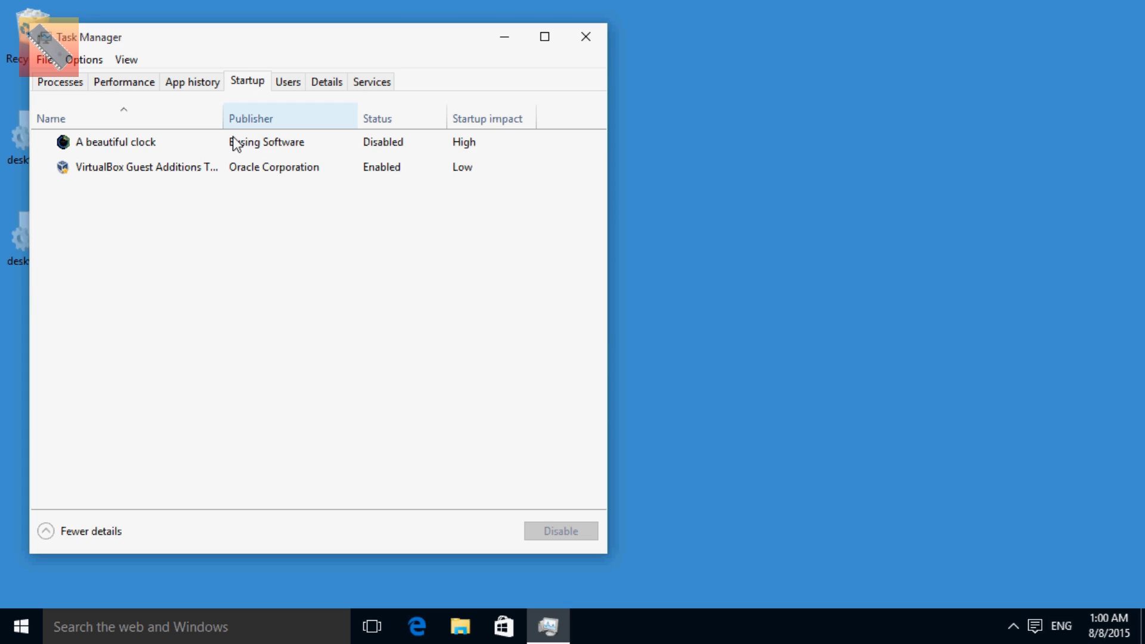